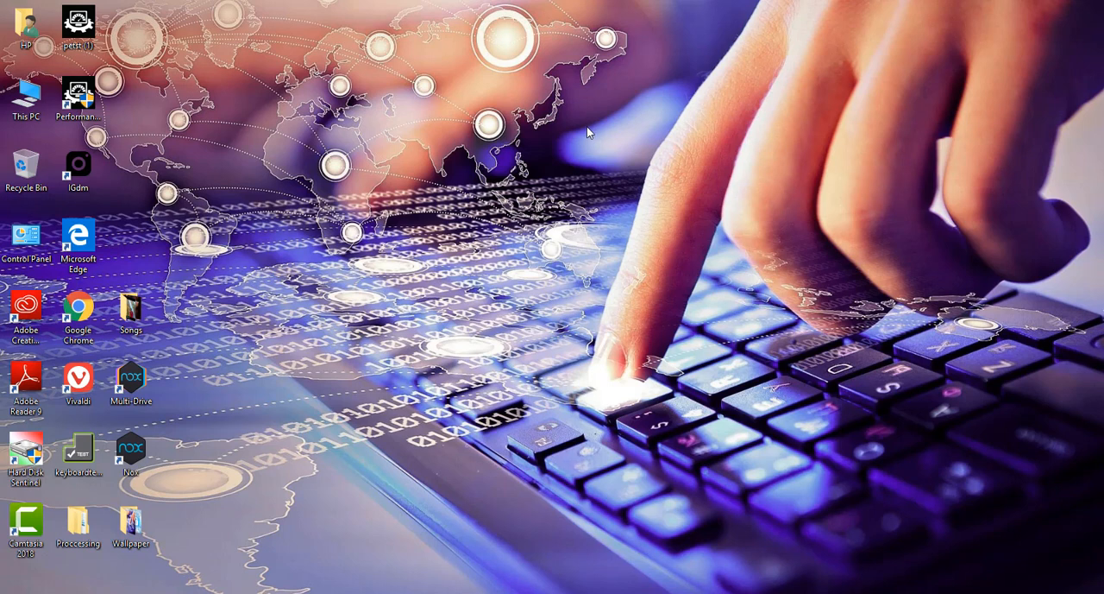
pyautogui.moveTo(730, 261)
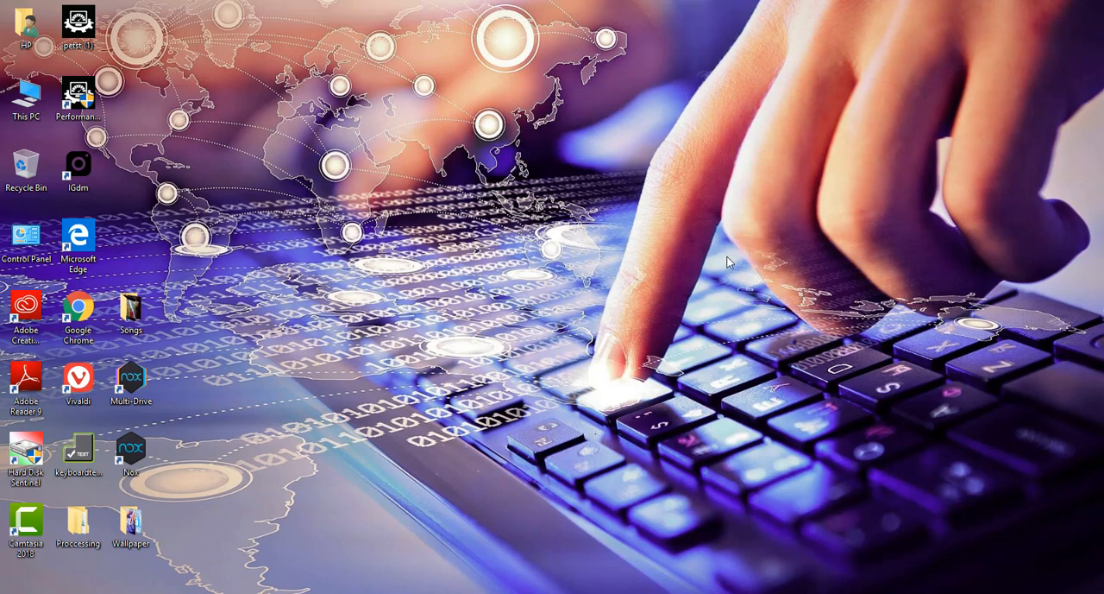
pyautogui.moveTo(628, 128)
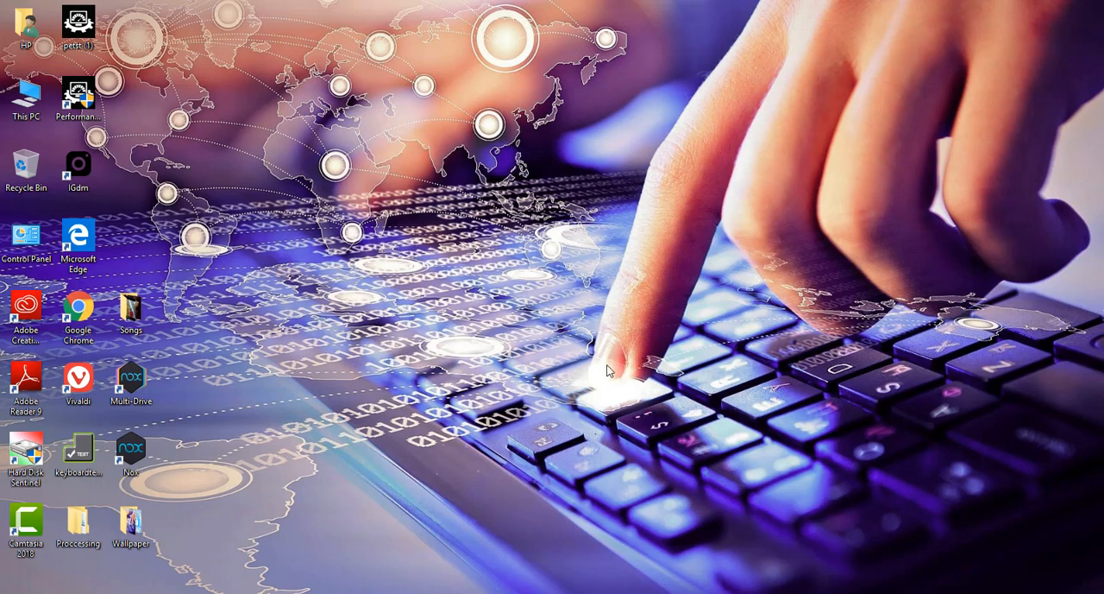
# - Navigate File Explorer to C:\Windows\System32\drivers\etc
pyautogui.click(25, 99)
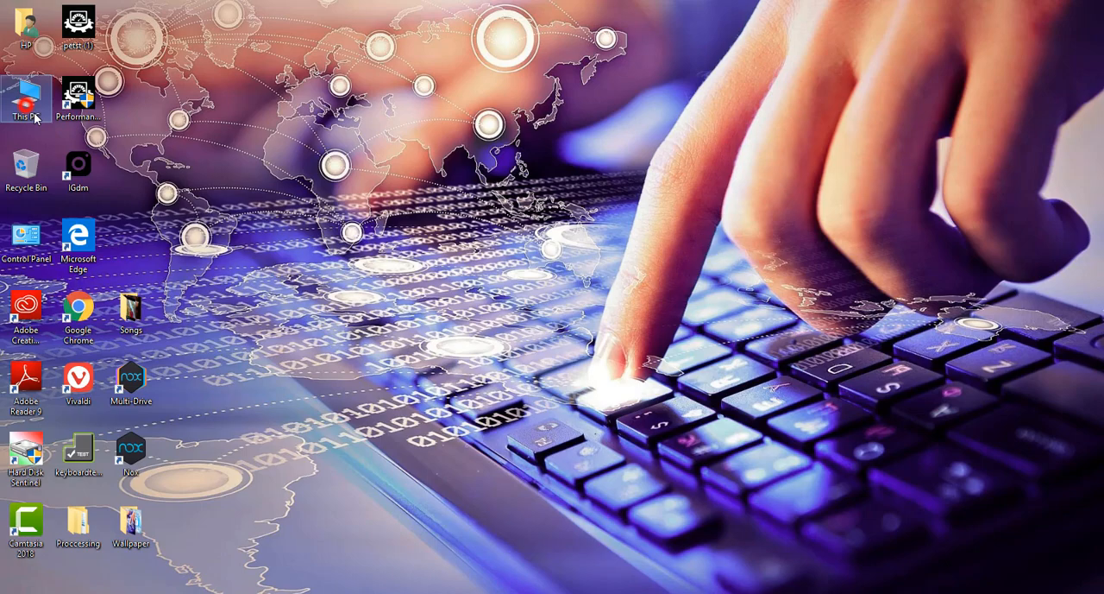
pyautogui.doubleClick(28, 95)
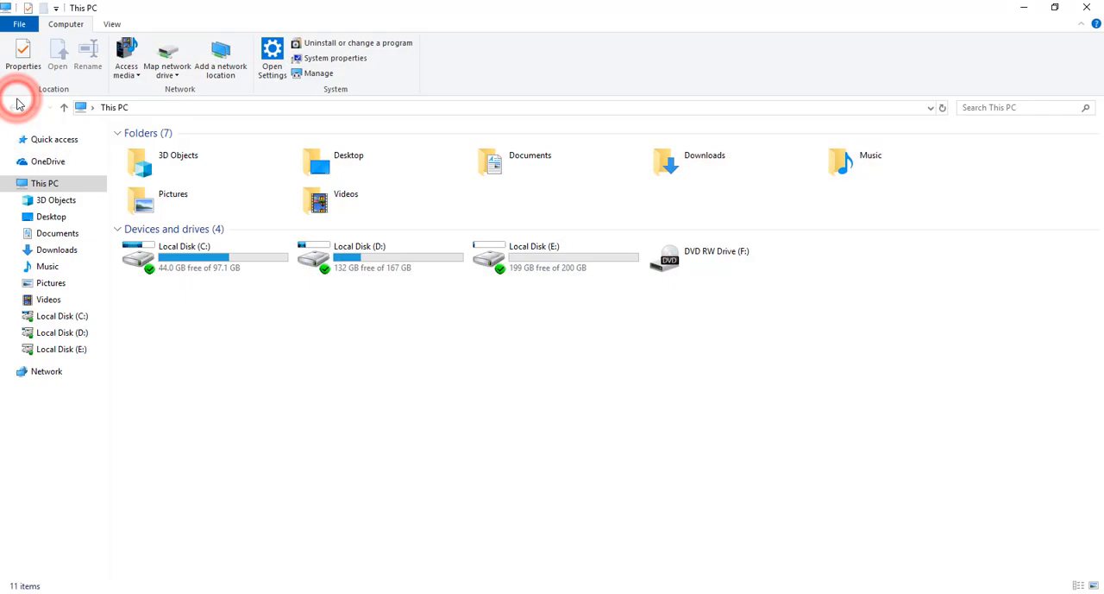
pyautogui.moveTo(216, 259)
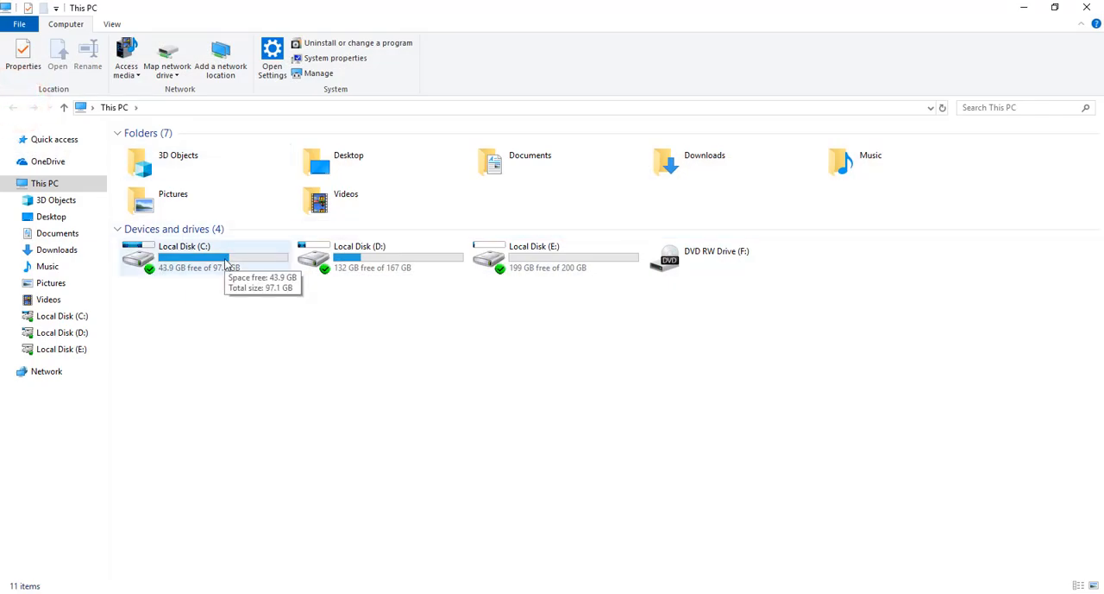
pyautogui.doubleClick(184, 256)
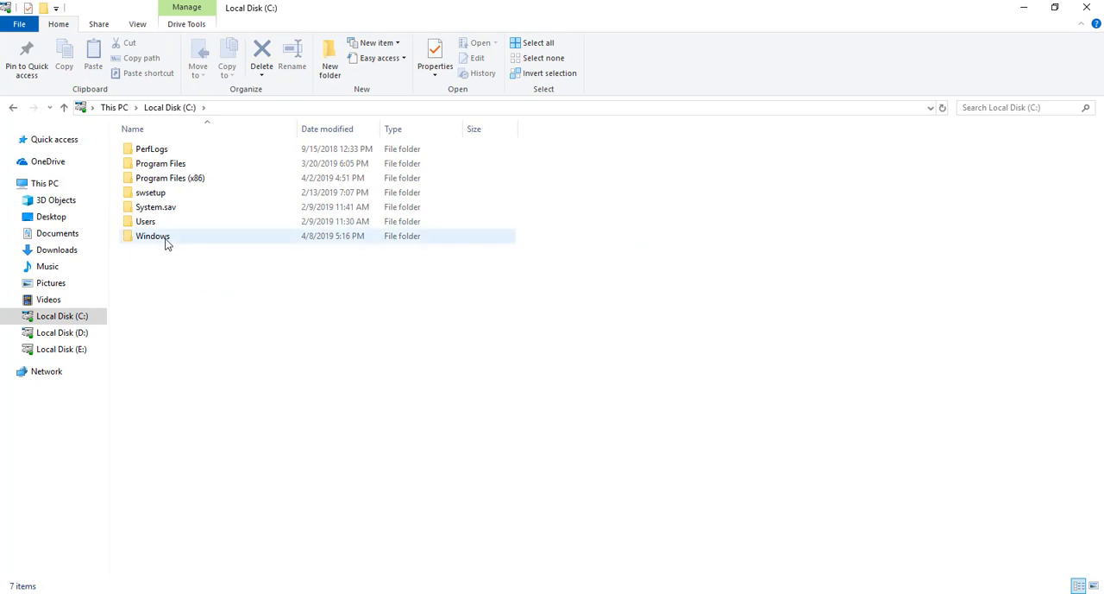
pyautogui.click(152, 235)
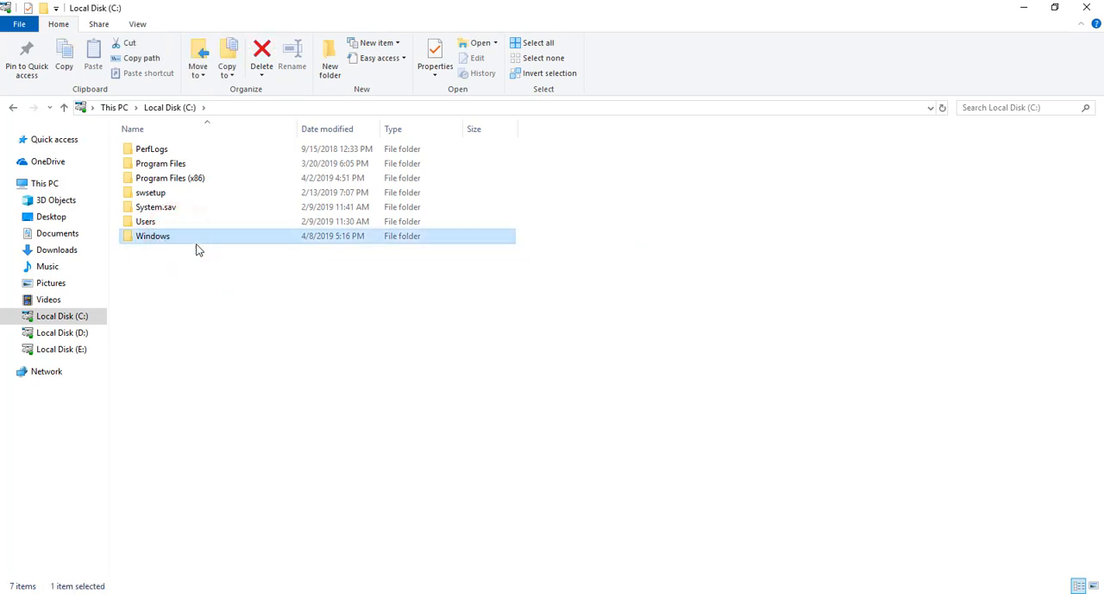
pyautogui.doubleClick(153, 236)
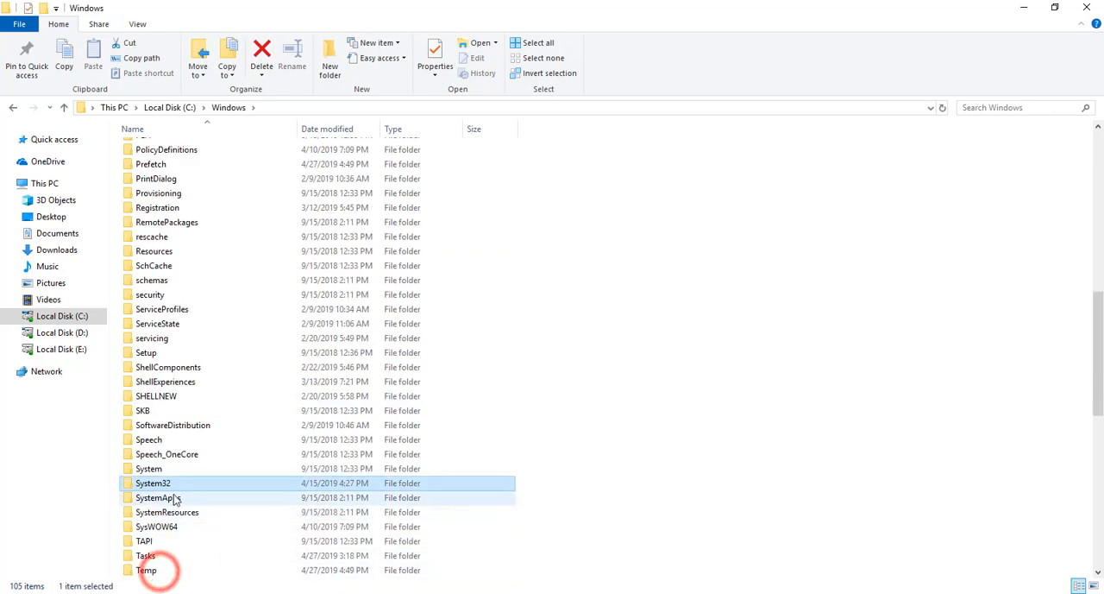
pyautogui.doubleClick(153, 487)
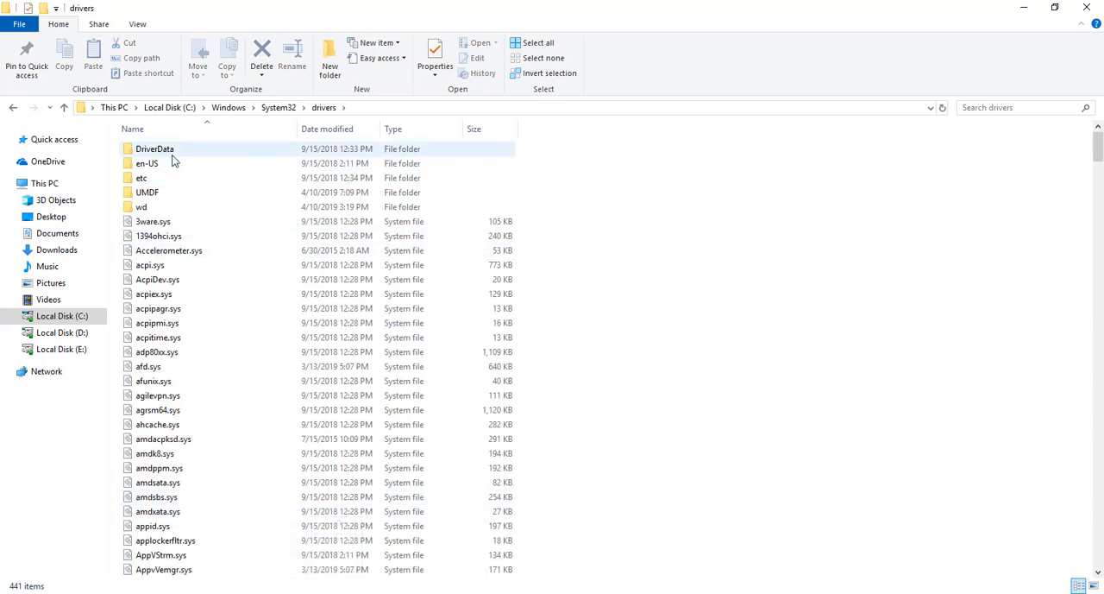
pyautogui.click(141, 178)
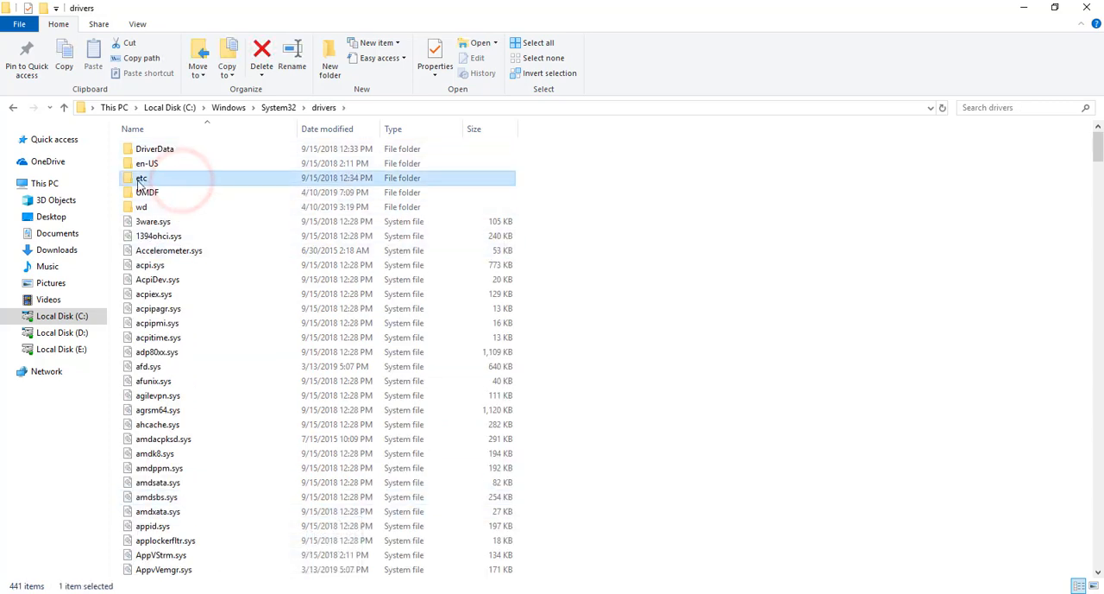
pyautogui.doubleClick(141, 178)
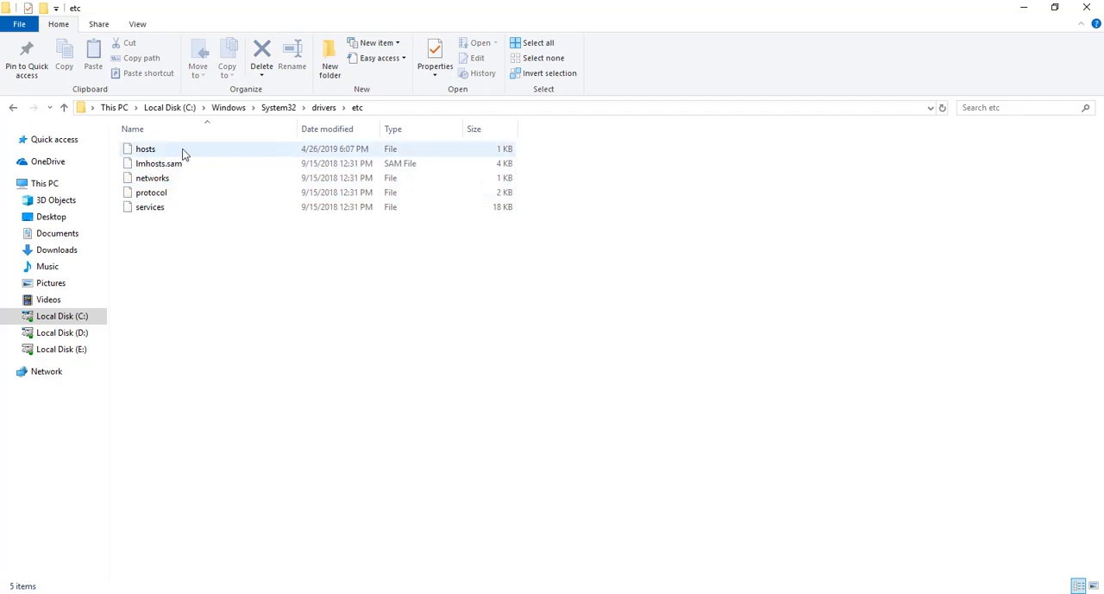
# - Open the hosts file with Notepad
pyautogui.click(145, 148)
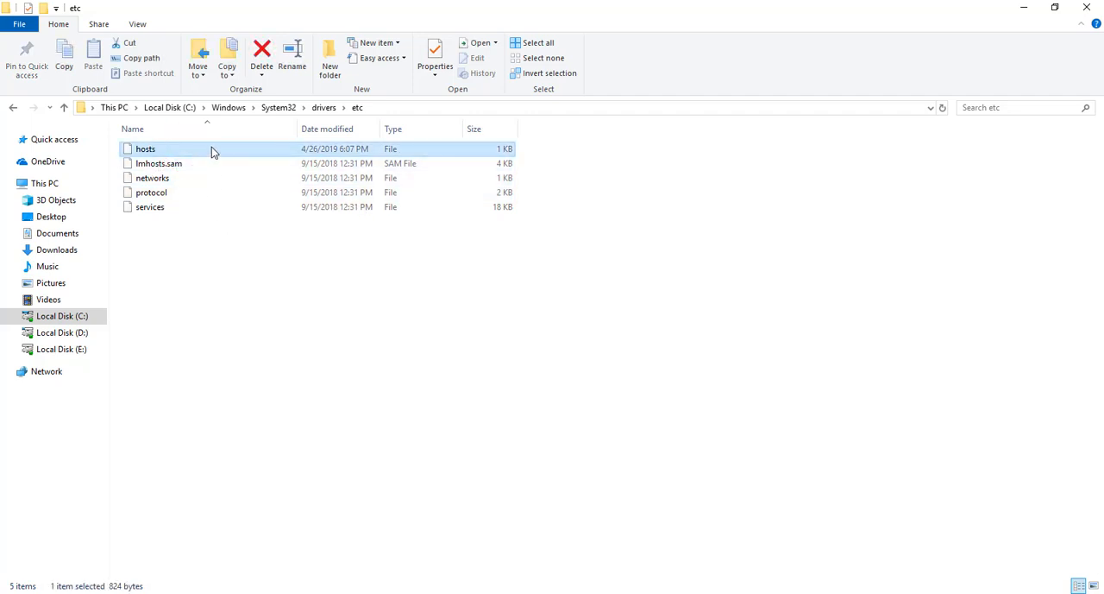
pyautogui.doubleClick(145, 148)
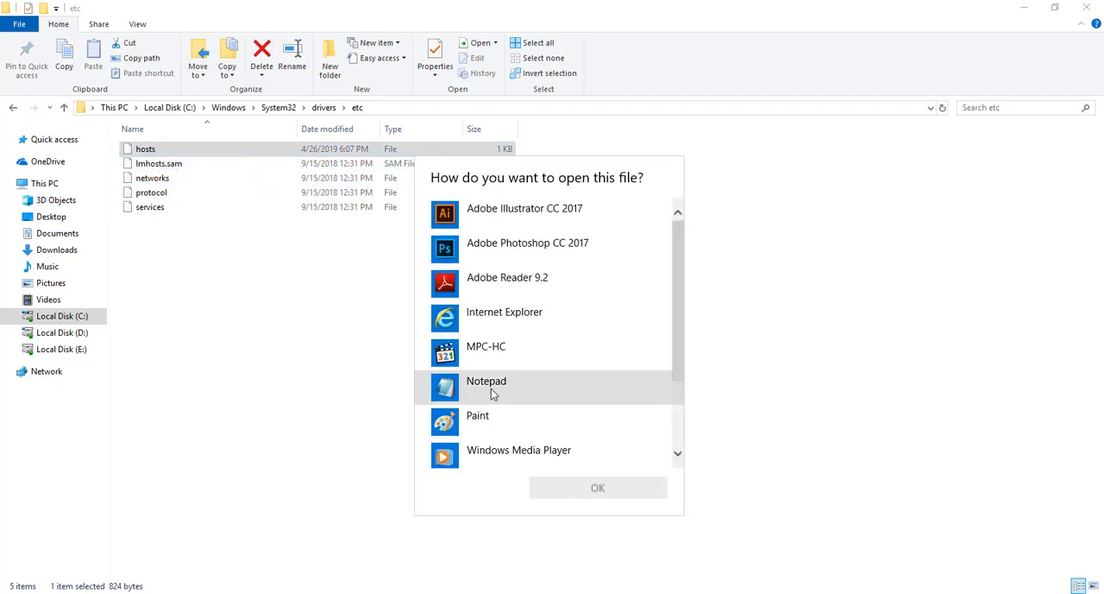
pyautogui.click(487, 387)
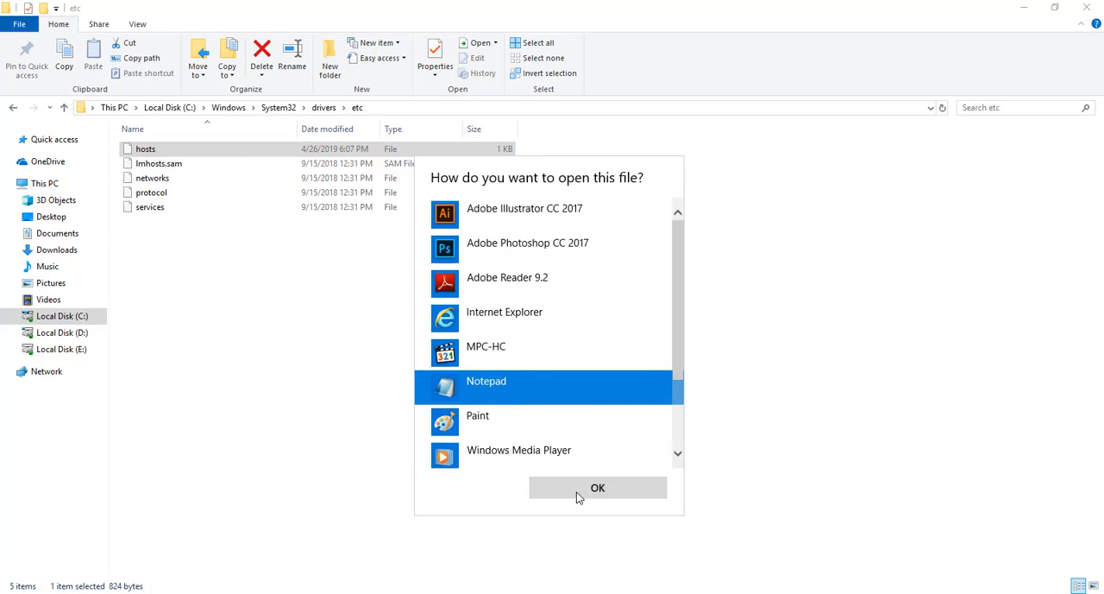
pyautogui.click(598, 486)
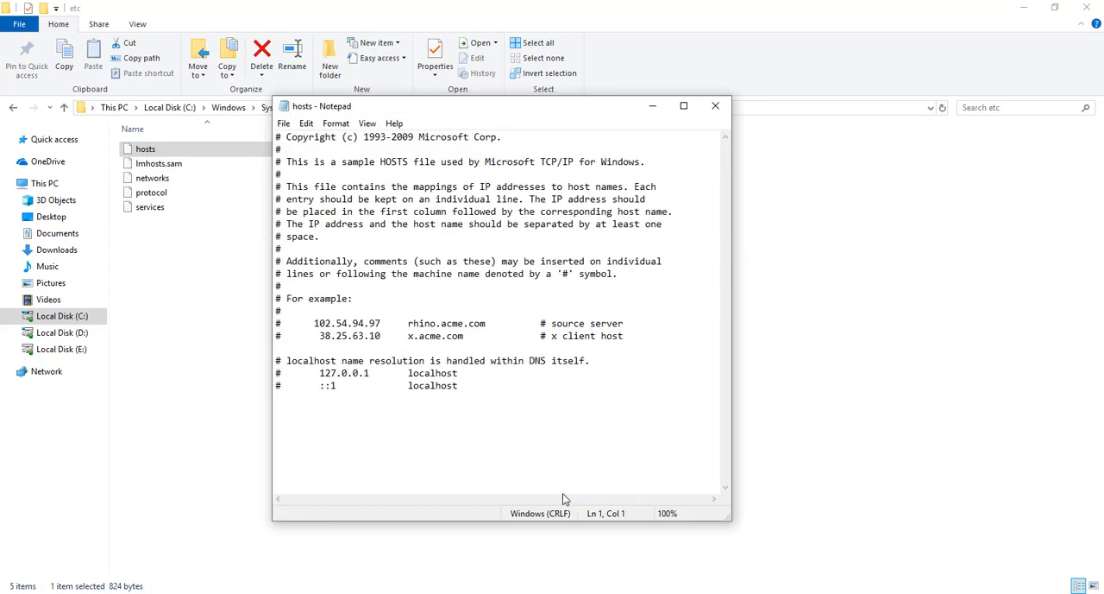
pyautogui.doubleClick(336, 372)
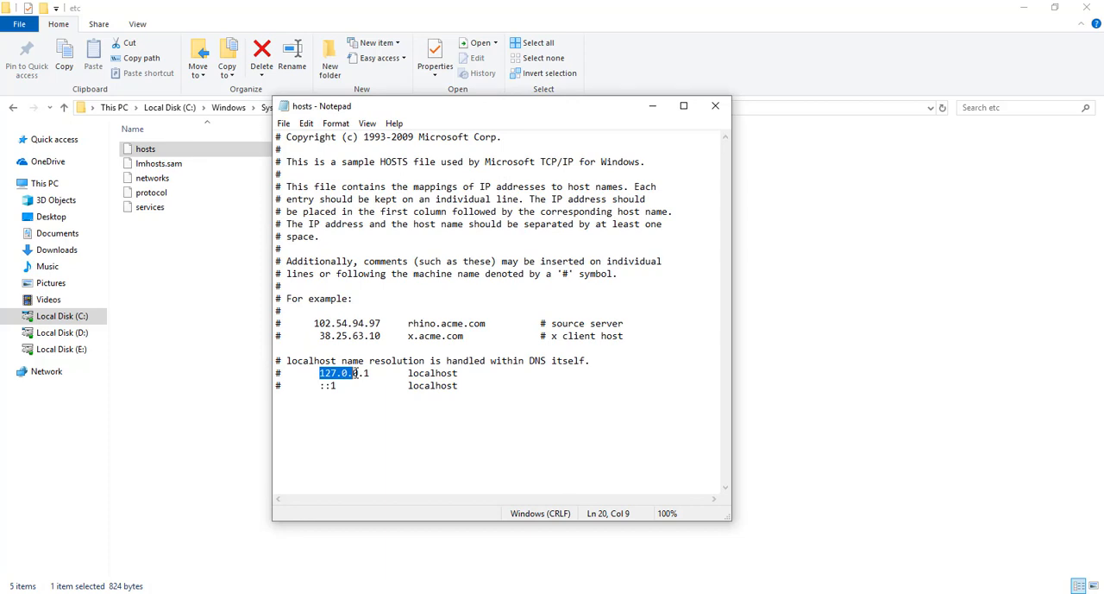
pyautogui.rightClick(345, 373)
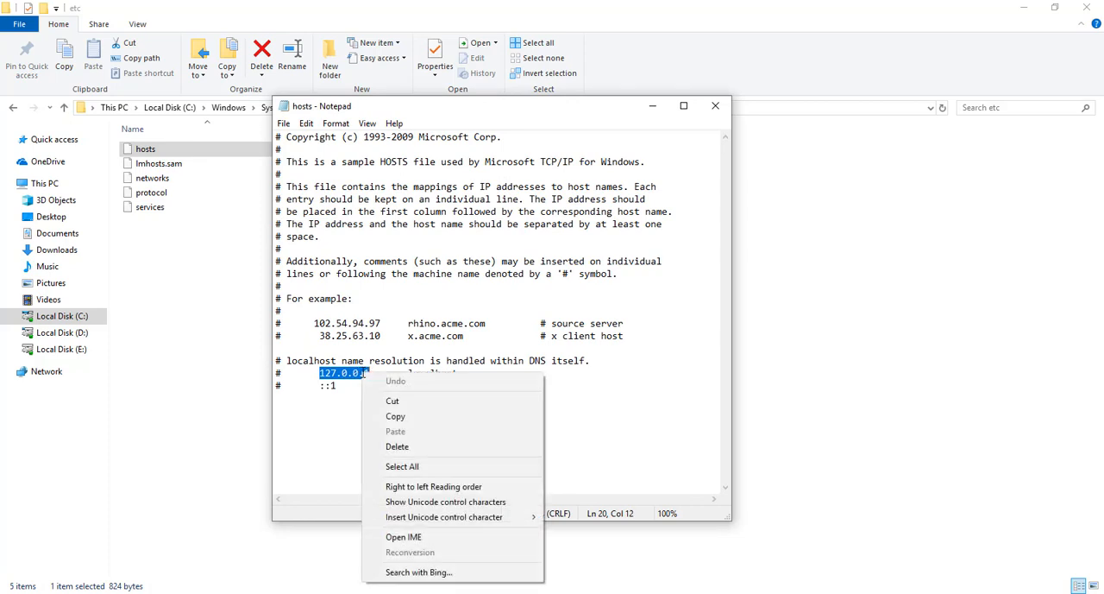
pyautogui.click(338, 415)
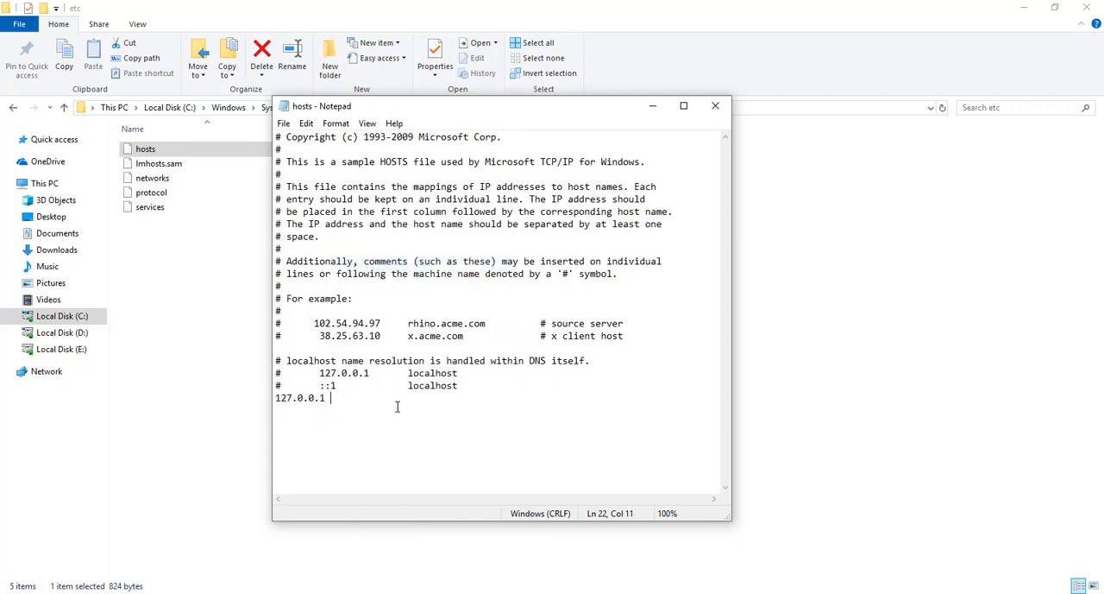
pyautogui.write('w')
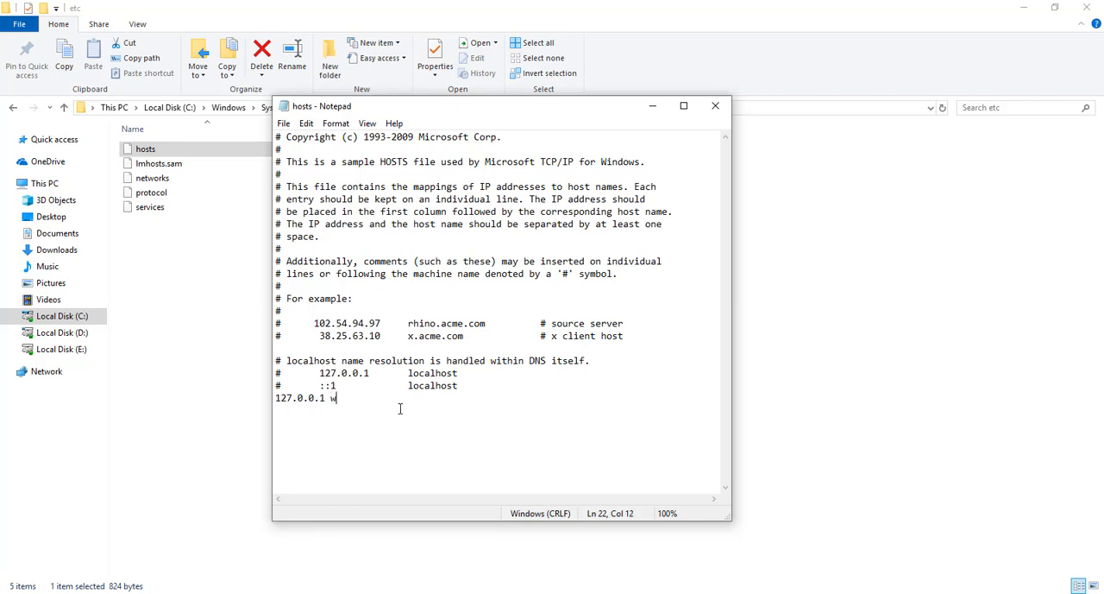
pyautogui.write('ww.')
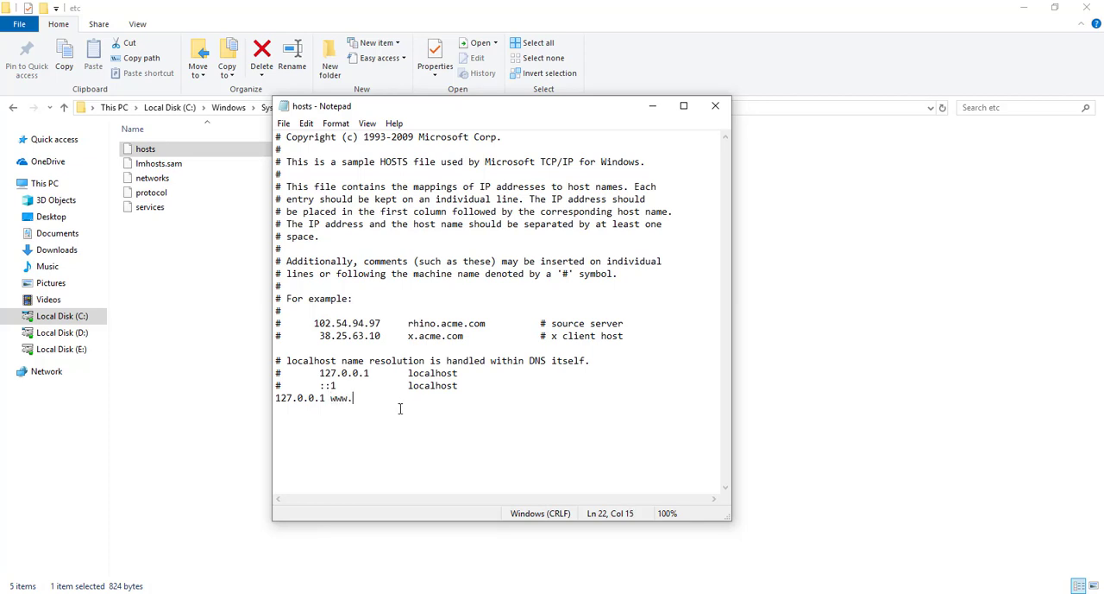
pyautogui.write('facebook')
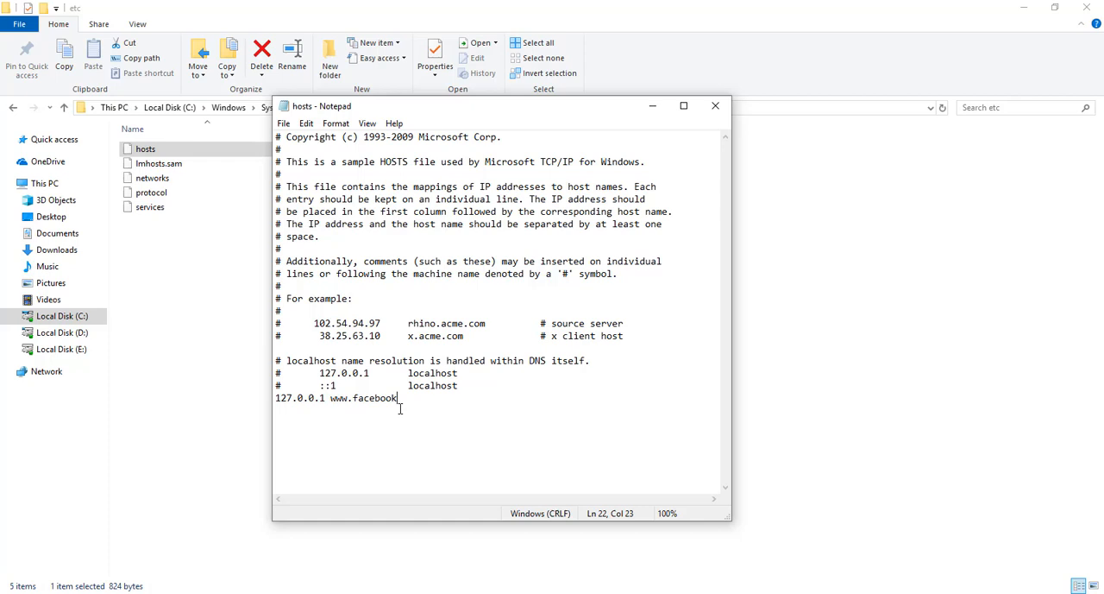
pyautogui.write('.com')
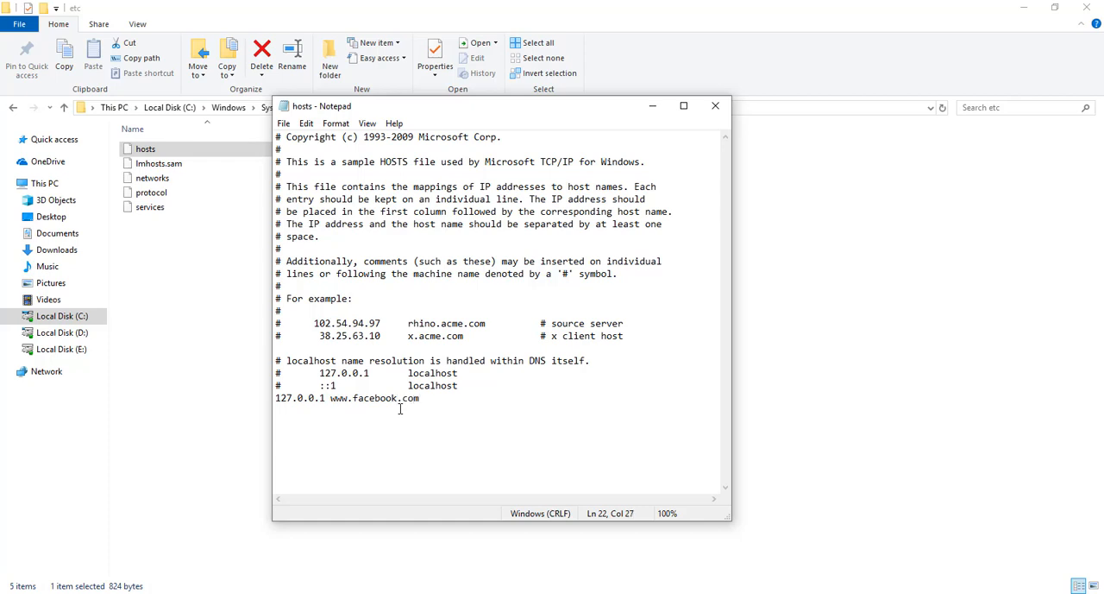
pyautogui.moveTo(311, 397); pyautogui.dragTo(420, 398)
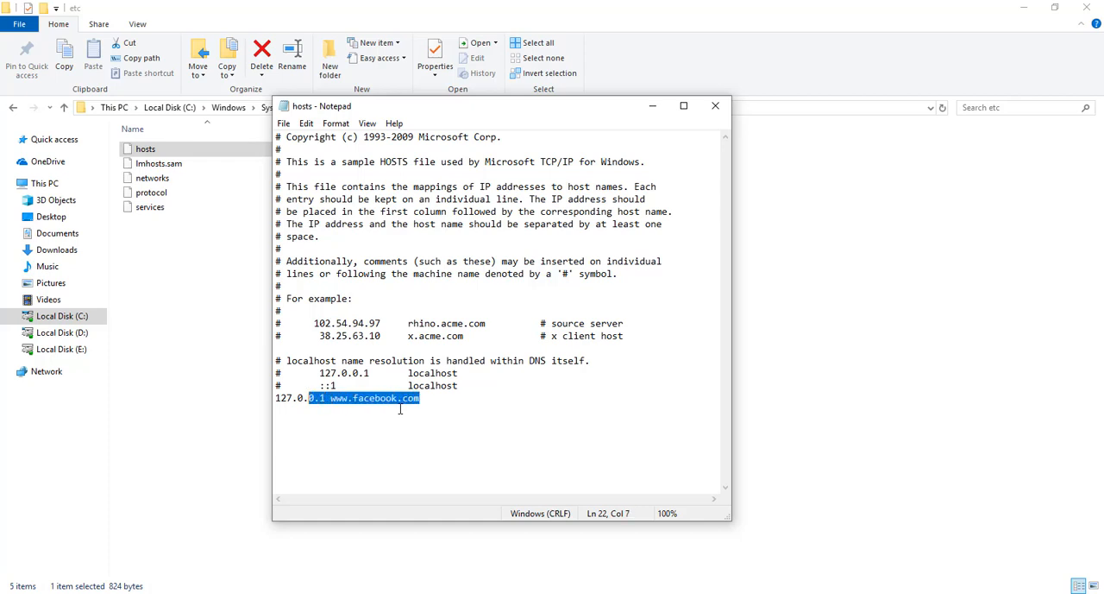
pyautogui.write('127.0.0.1 Facebook.com')
pyautogui.write('127.0.0.1 yu')
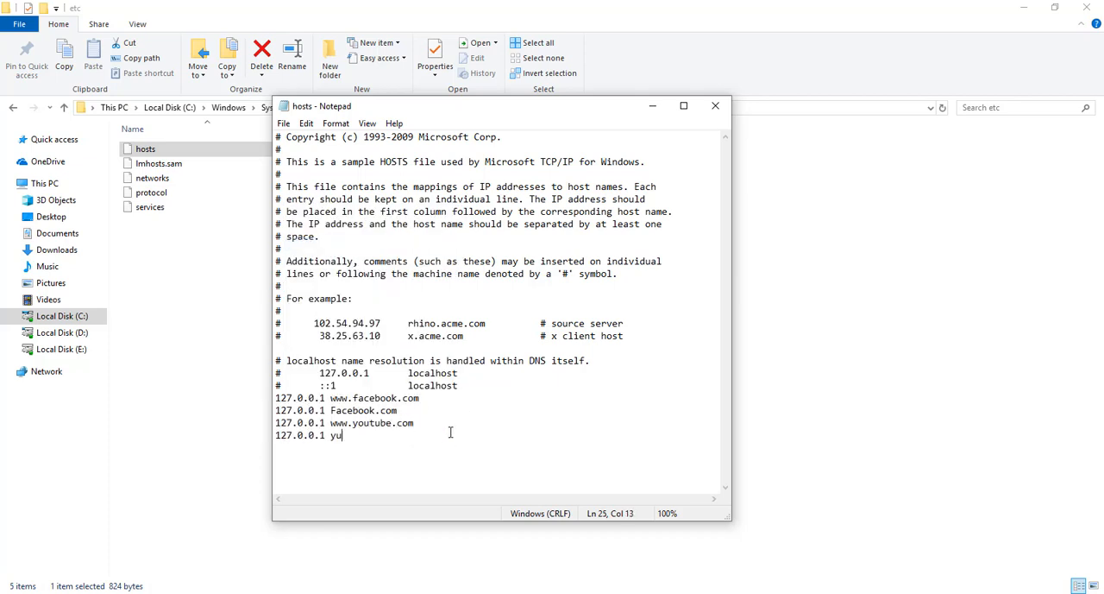
pyautogui.write('outube.com')
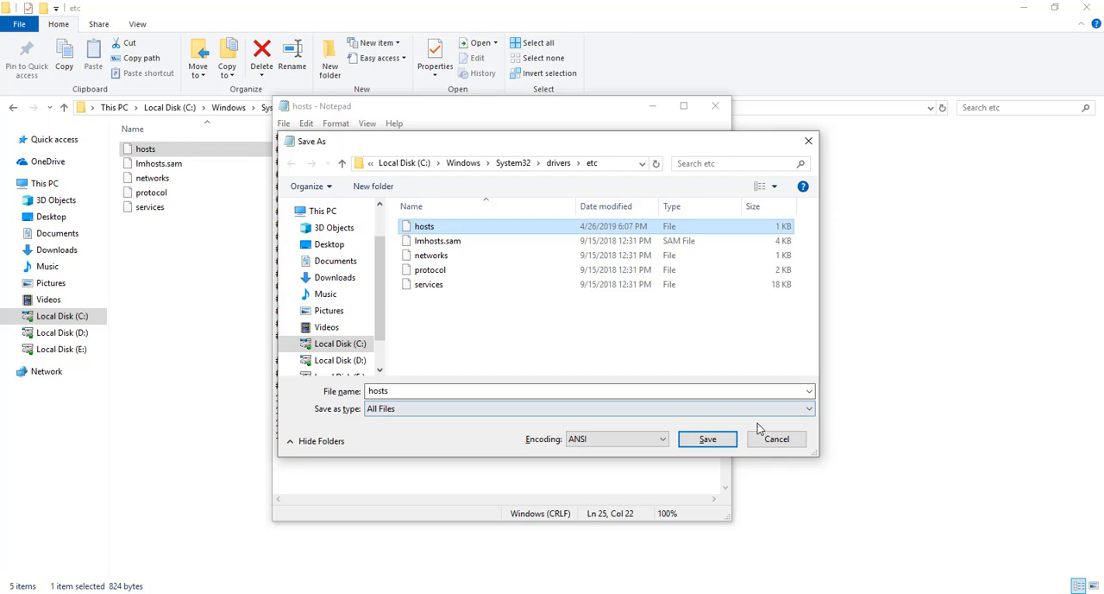
pyautogui.click(706, 439)
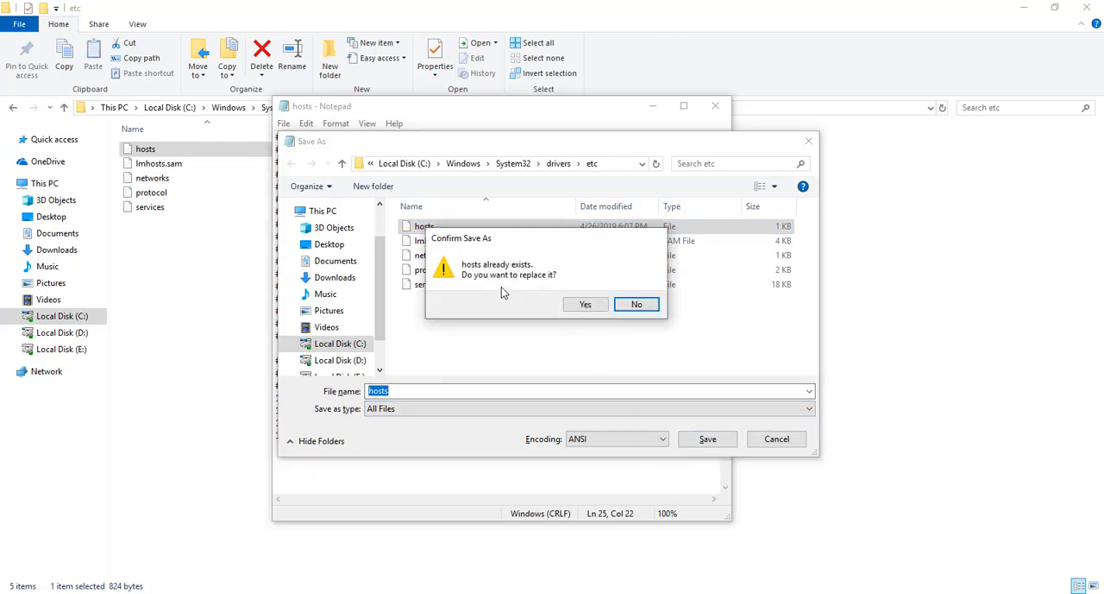
pyautogui.click(585, 304)
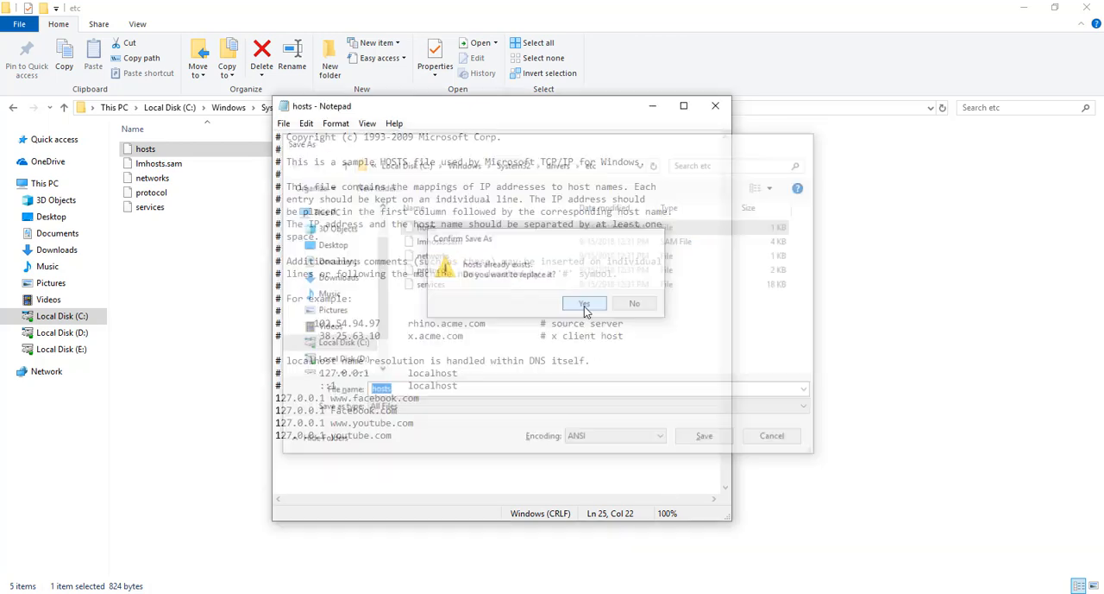
pyautogui.click(583, 303)
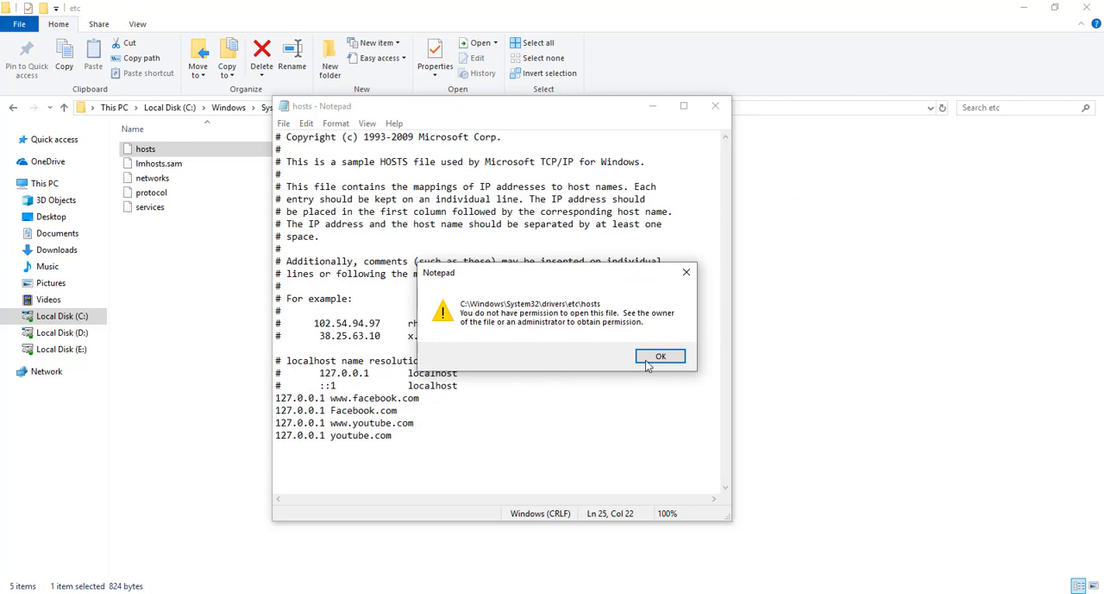
pyautogui.click(661, 356)
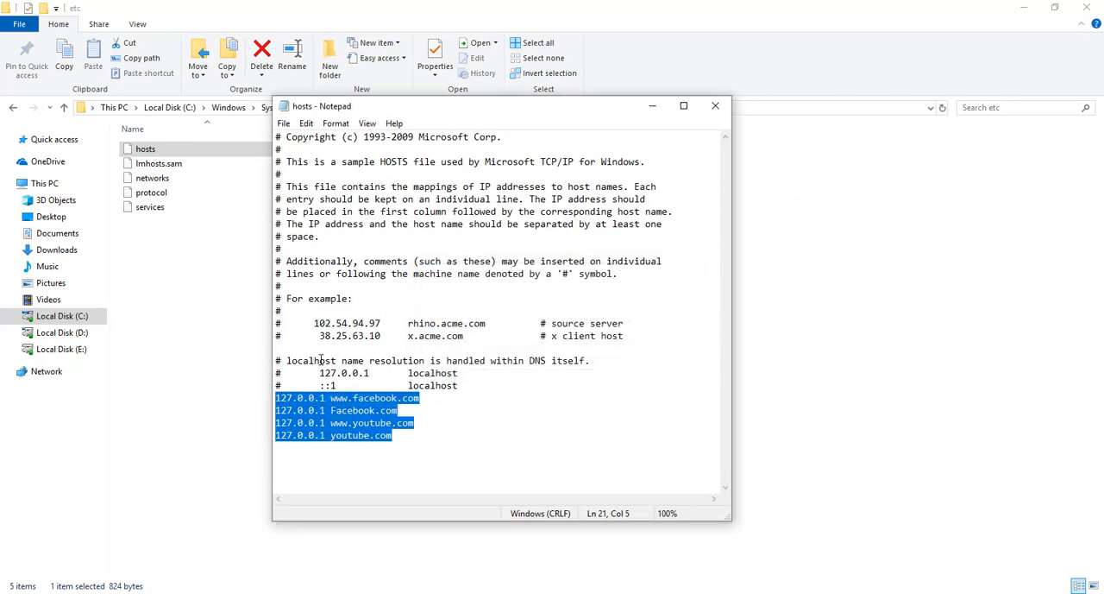
# - Copy the edited hosts text and launch Notepad as administrator
pyautogui.press('ctrl+a')
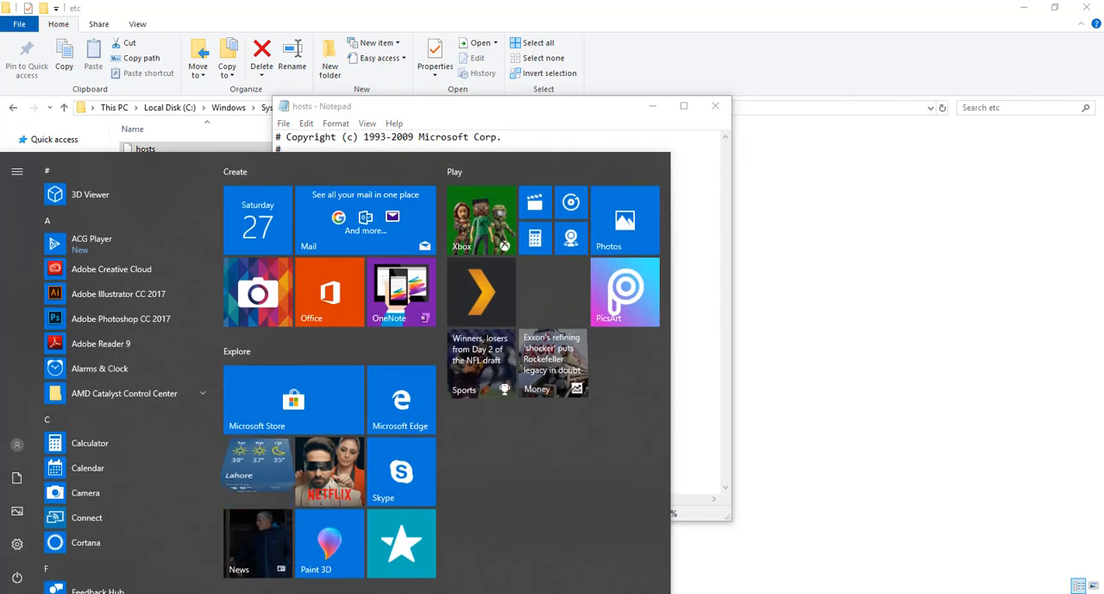
pyautogui.write('notepad')
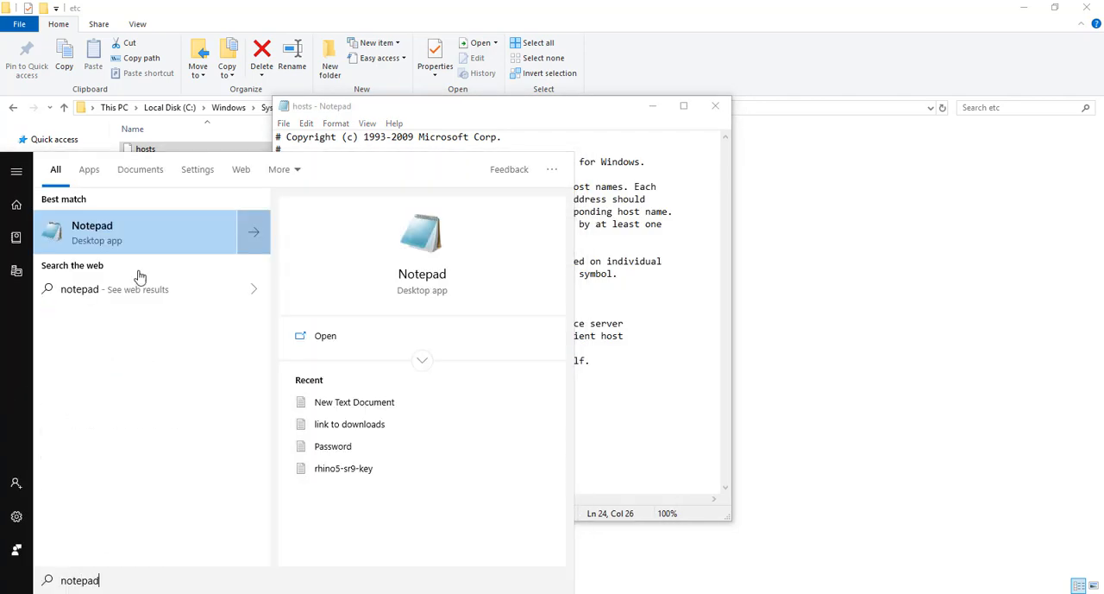
pyautogui.rightClick(93, 232)
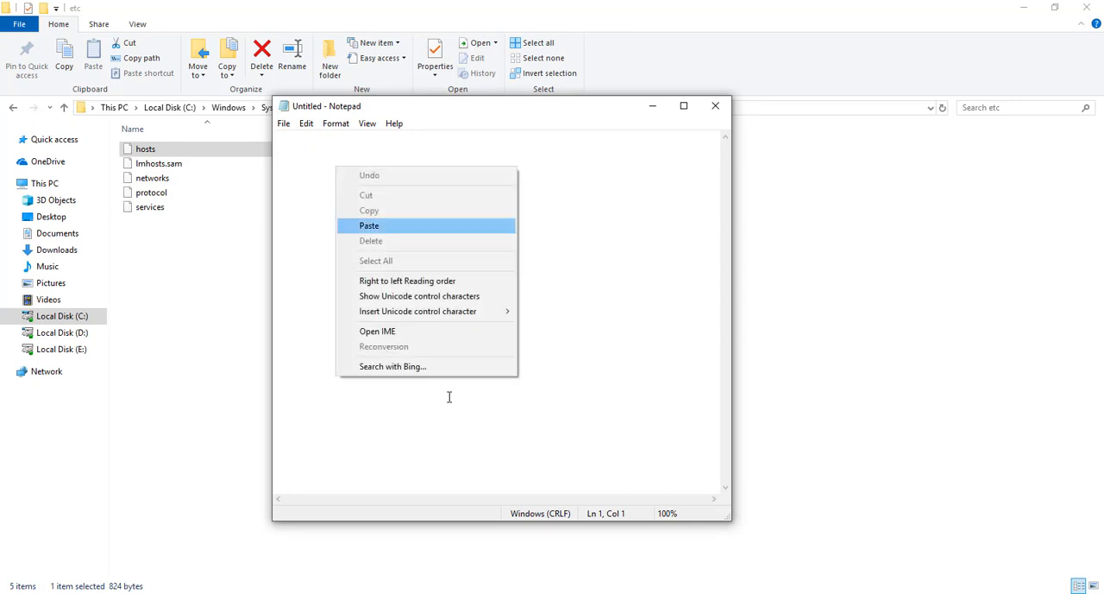
# - Paste the text, save it over hosts in etc, and close Notepad
pyautogui.click(368, 225)
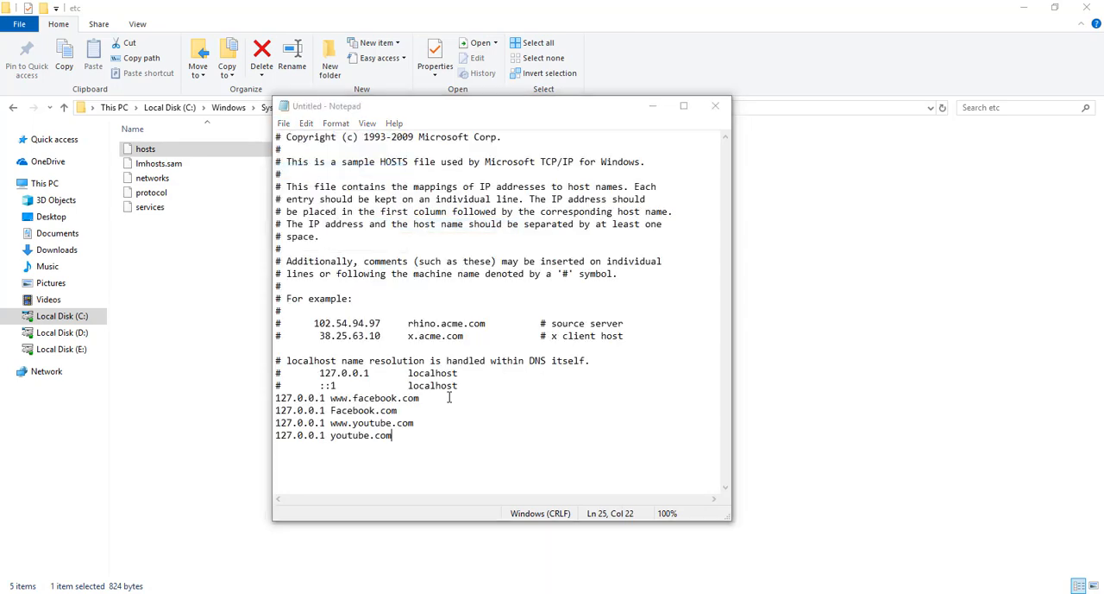
pyautogui.click(707, 438)
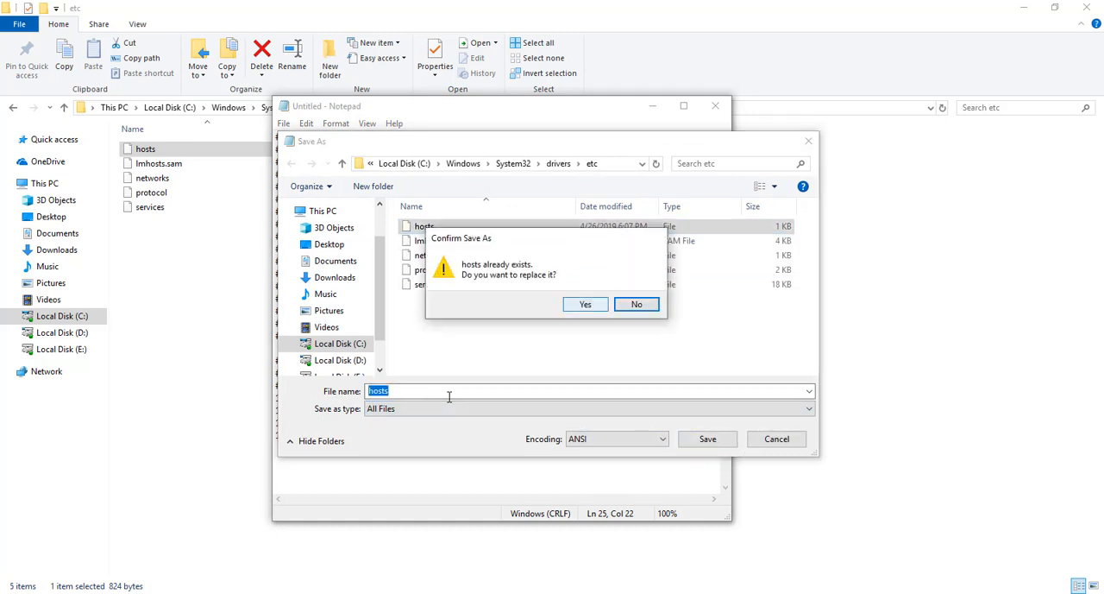
pyautogui.click(584, 303)
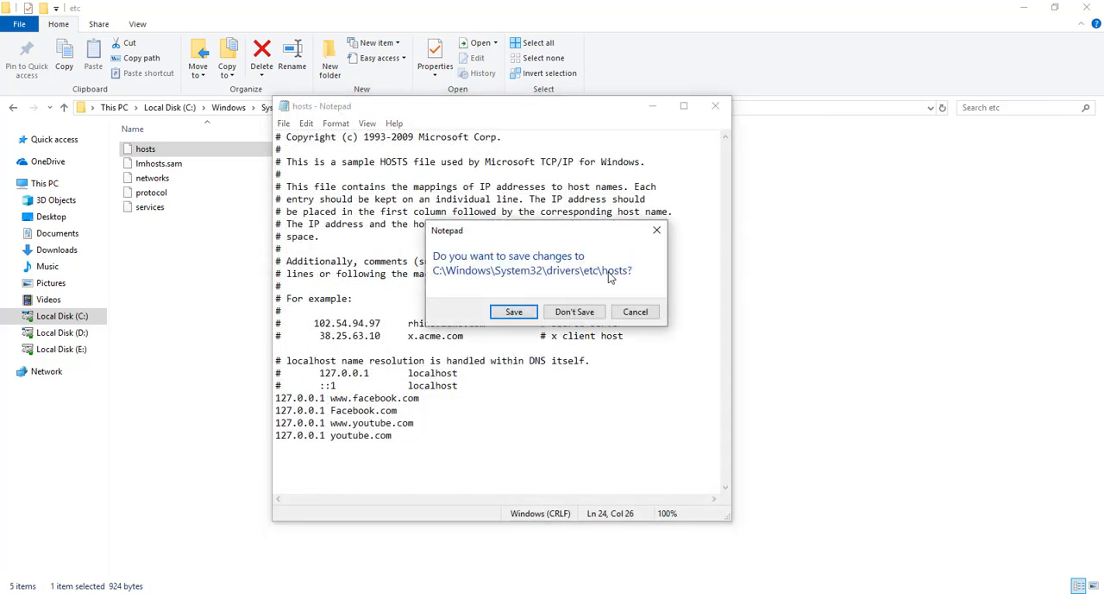
pyautogui.click(513, 312)
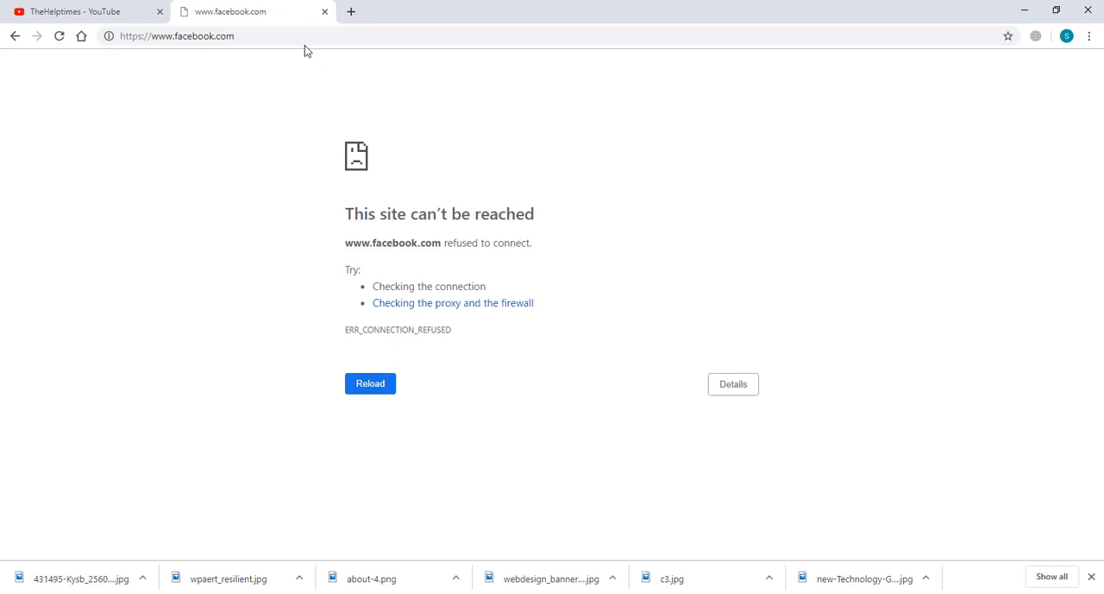
pyautogui.moveTo(300, 53)
pyautogui.write('facebook')
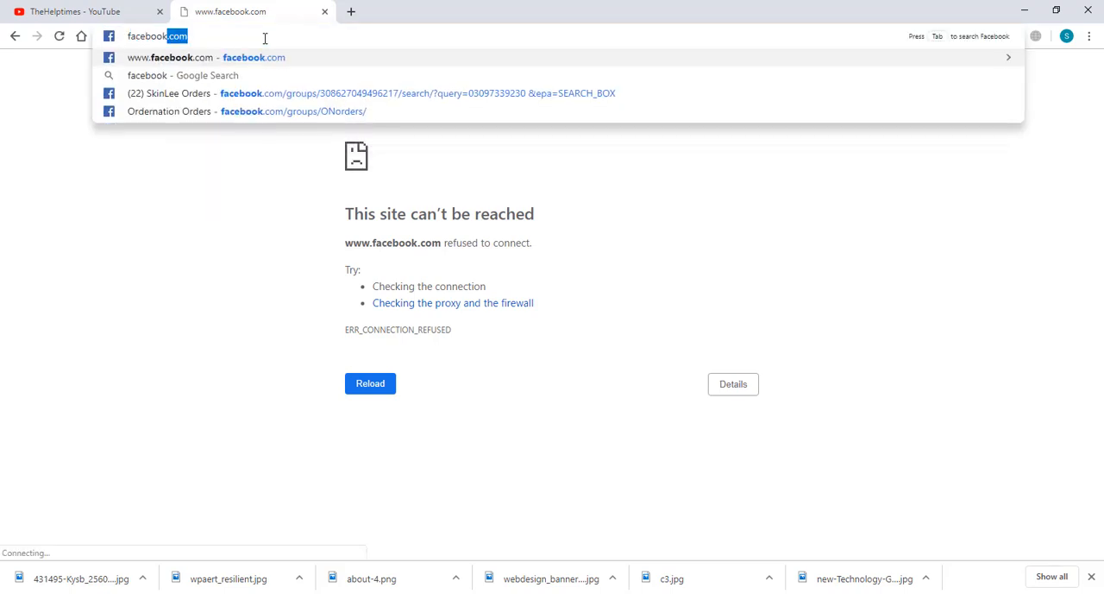
pyautogui.press('Enter')
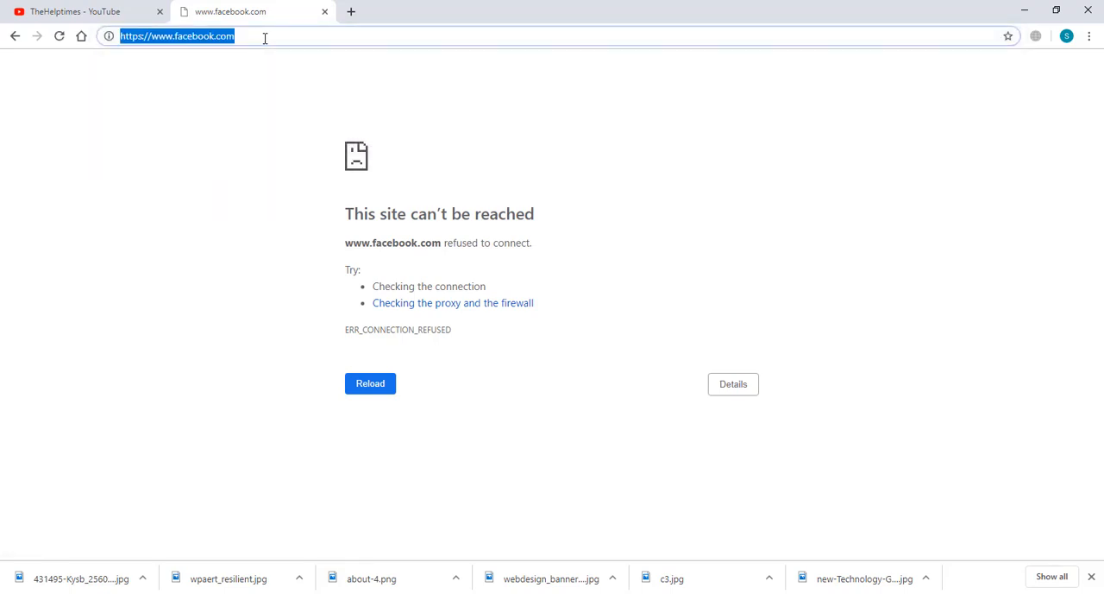
pyautogui.write('www.youtube.com')
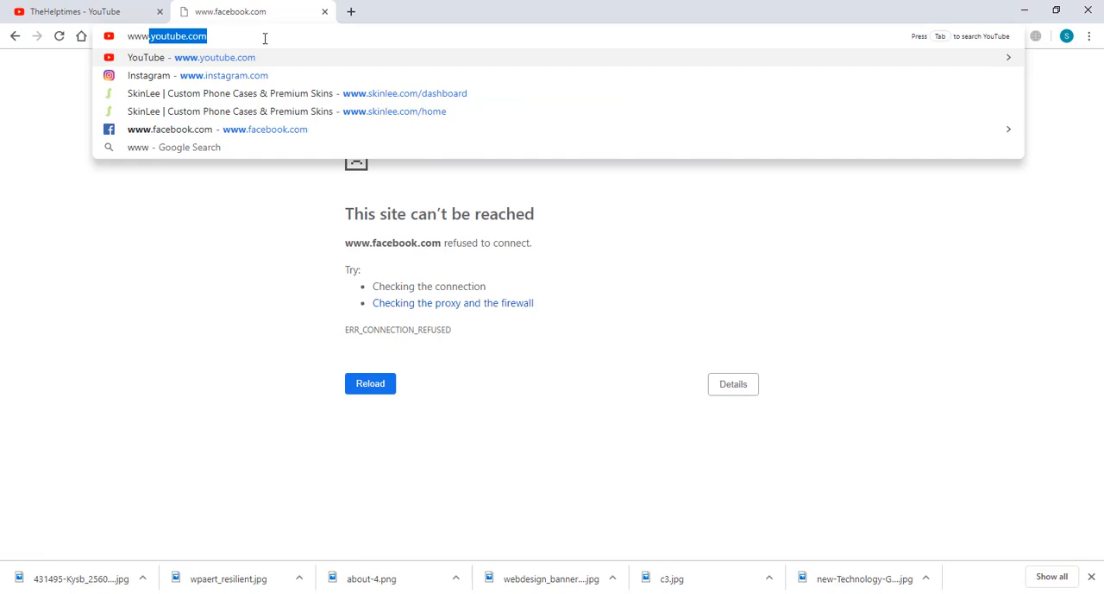
pyautogui.write('www.google.com')
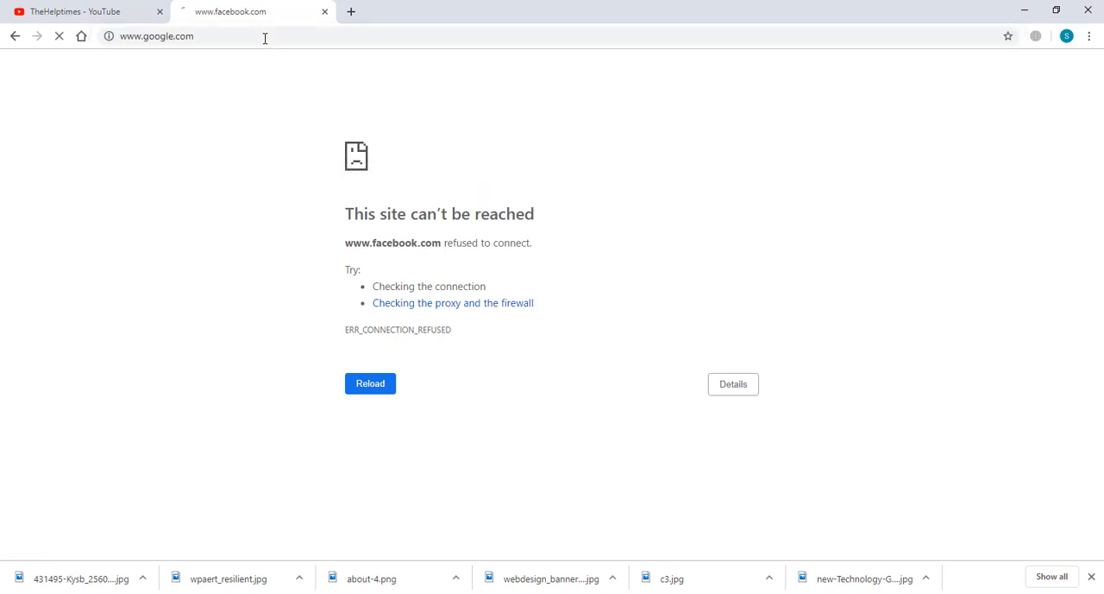
pyautogui.write('faceb')
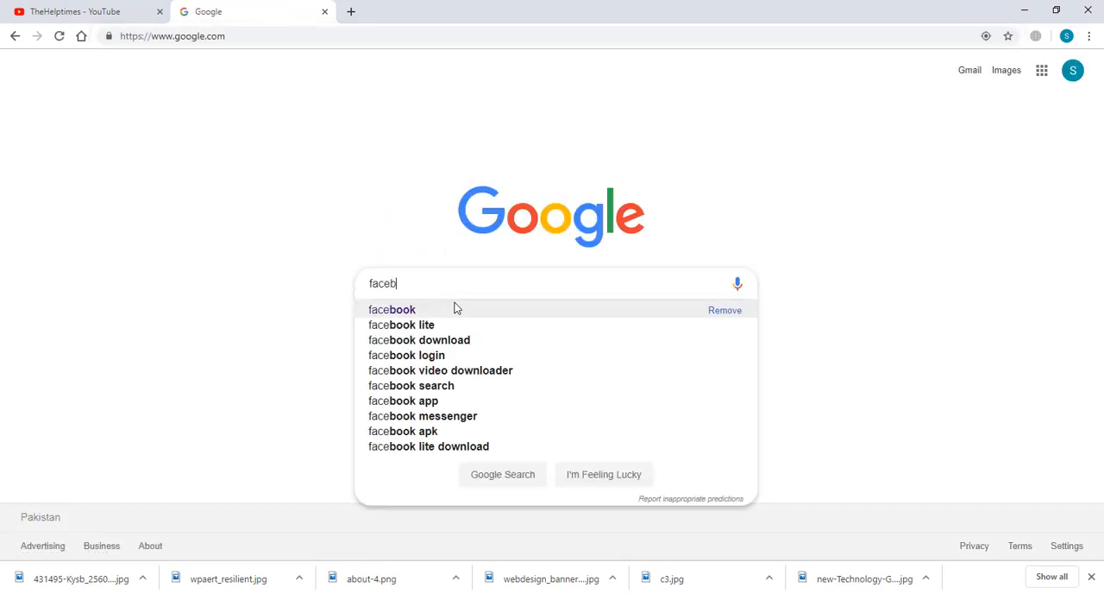
pyautogui.click(391, 309)
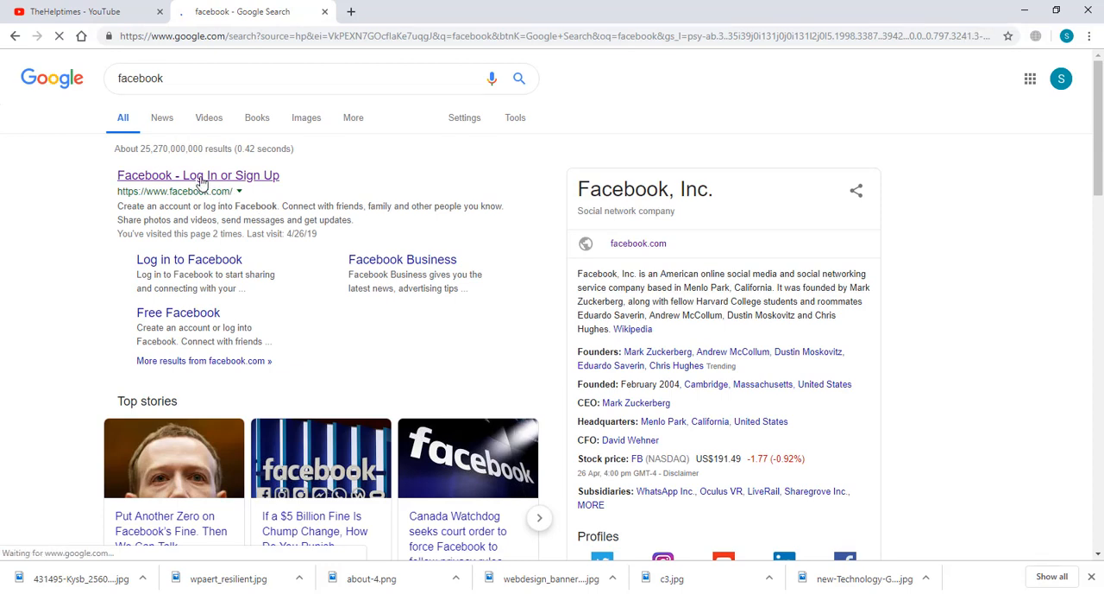
pyautogui.click(197, 175)
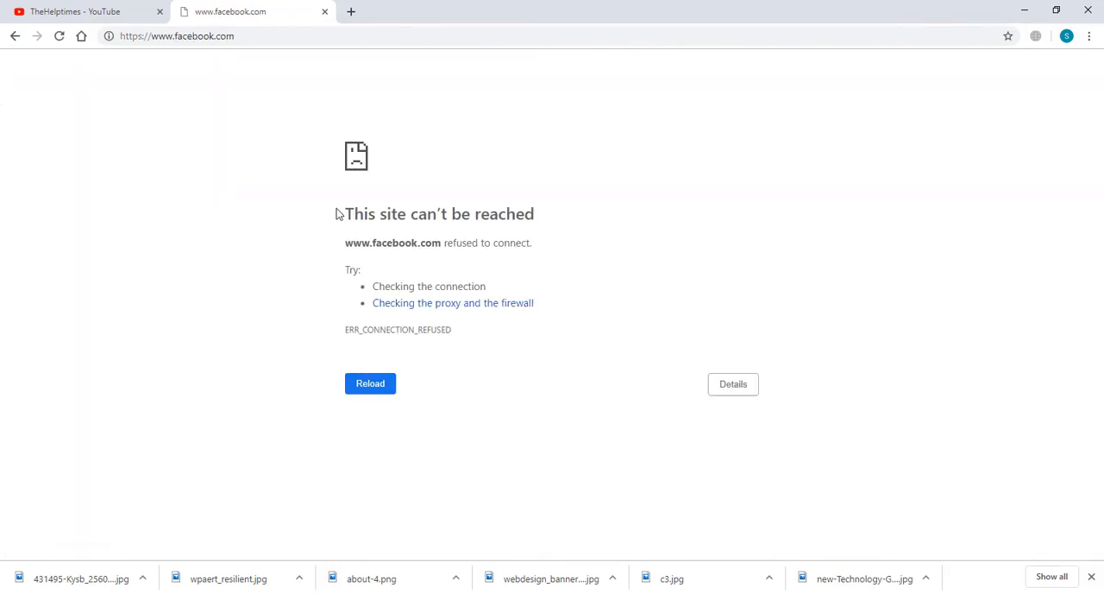
pyautogui.click(177, 36)
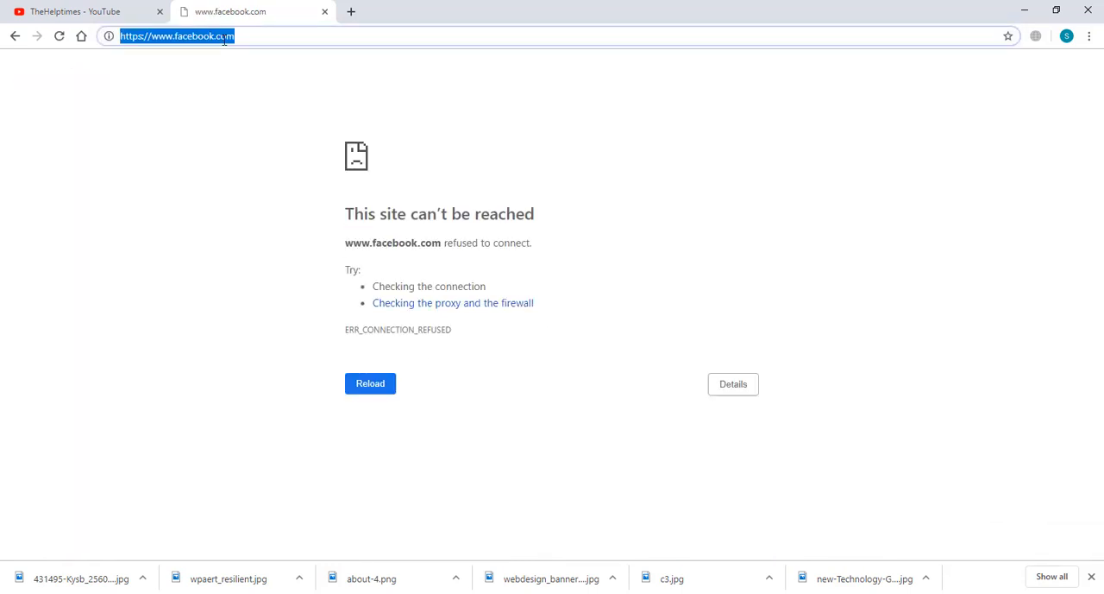
pyautogui.click(82, 11)
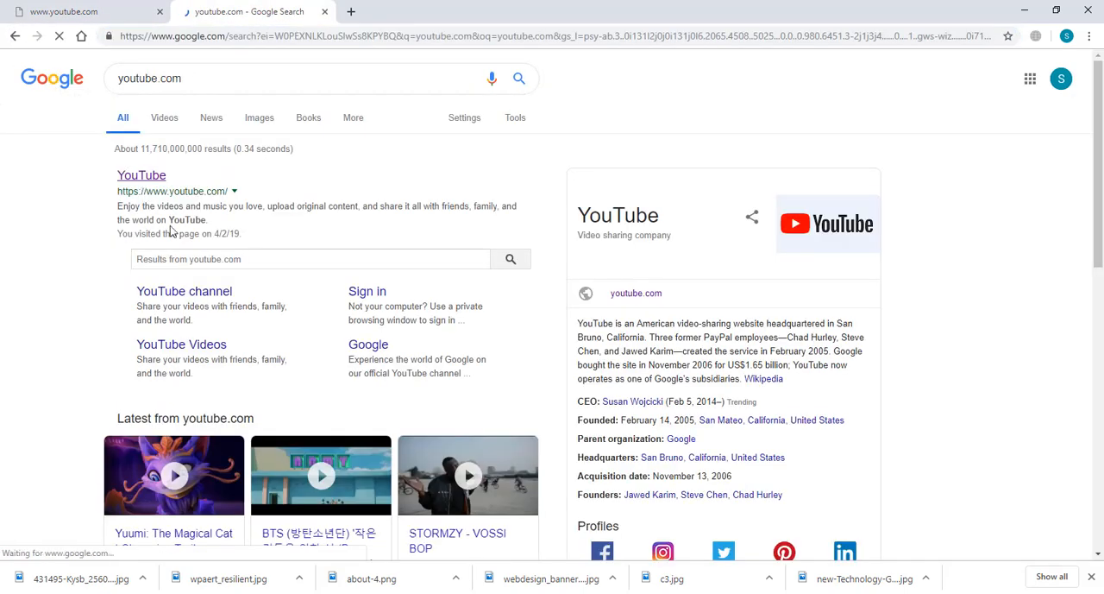
pyautogui.click(141, 174)
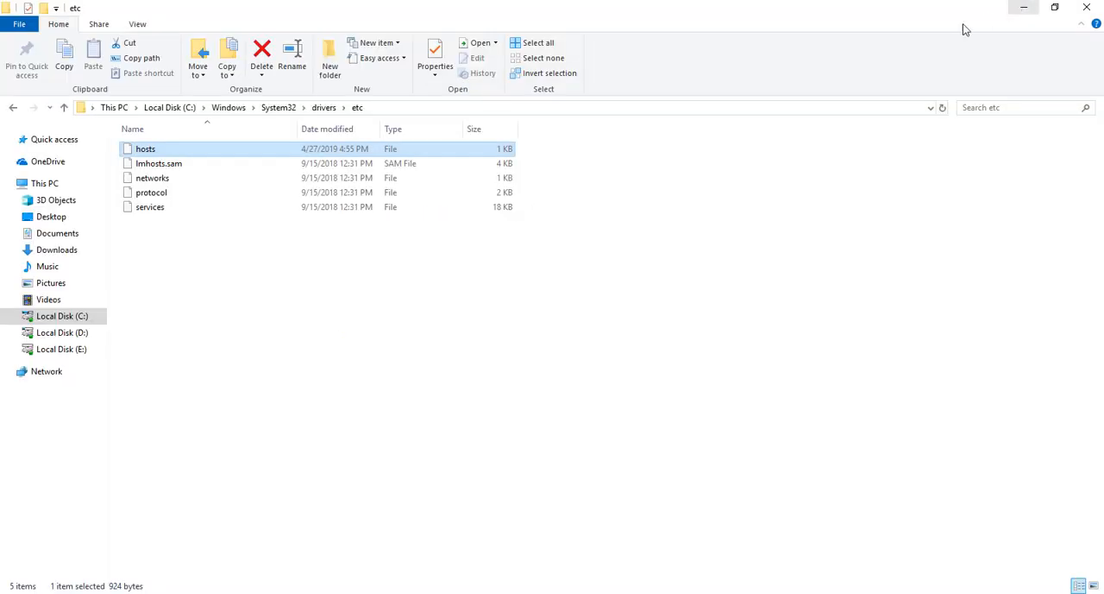
# - Search for cmd and launch Command Prompt as administrator
pyautogui.click(267, 473)
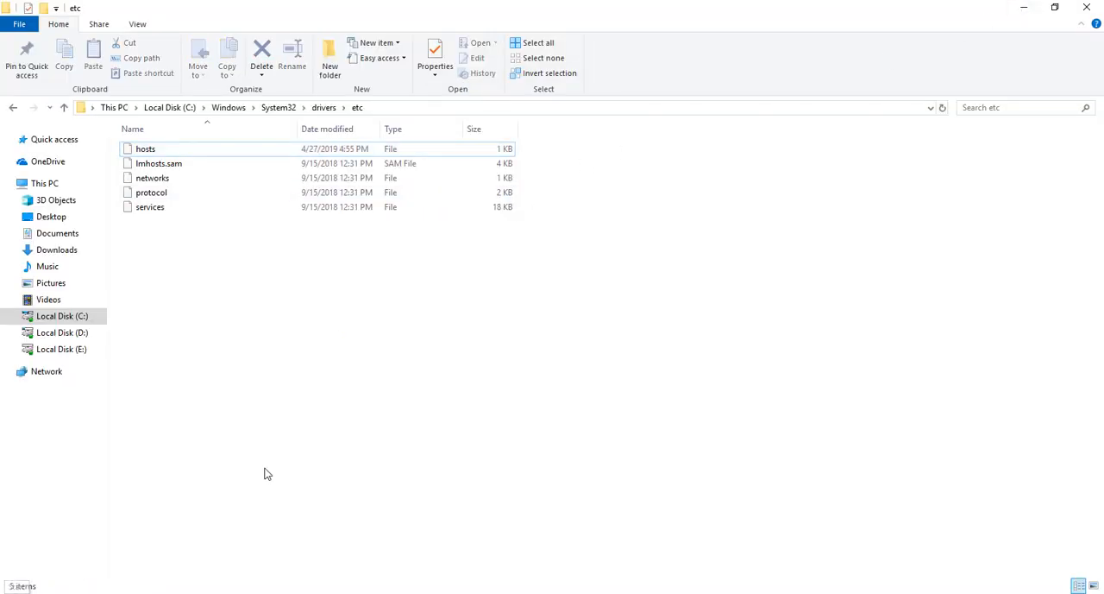
pyautogui.click(11, 579)
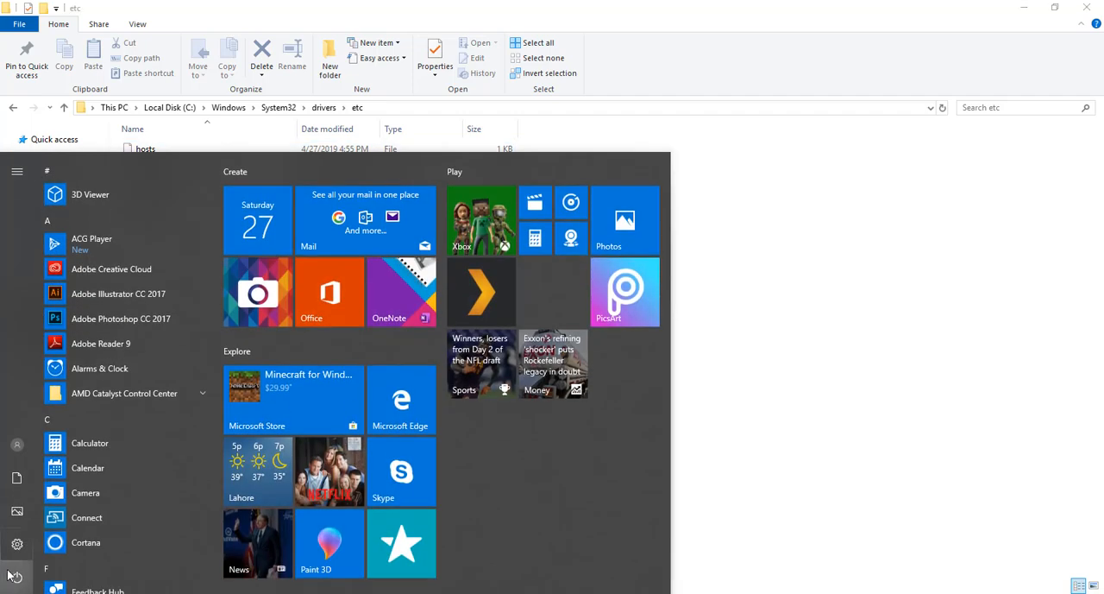
pyautogui.write('cmd')
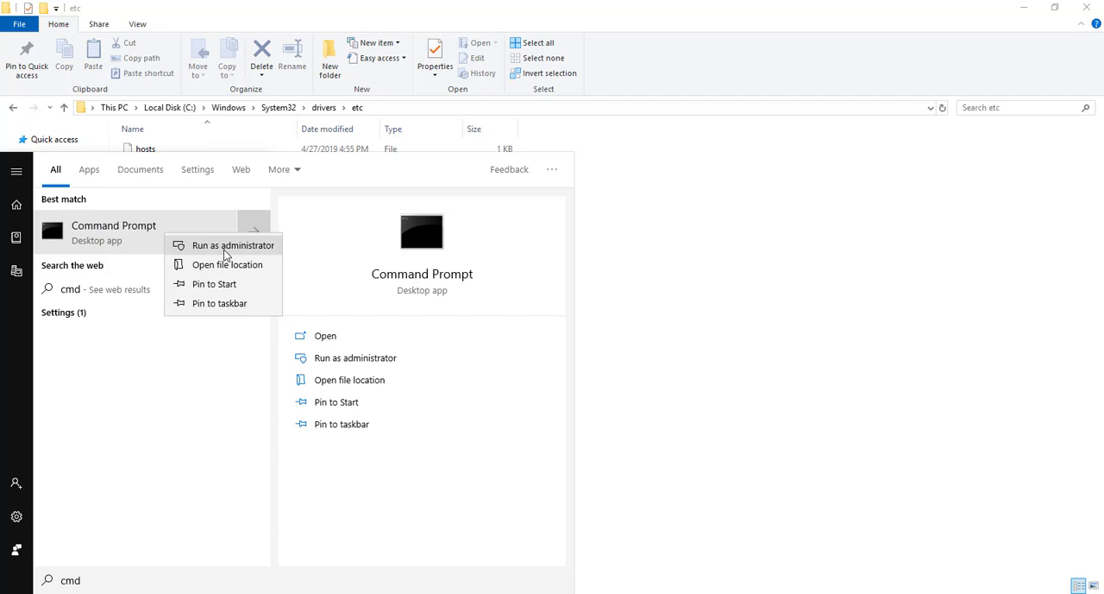
pyautogui.click(226, 254)
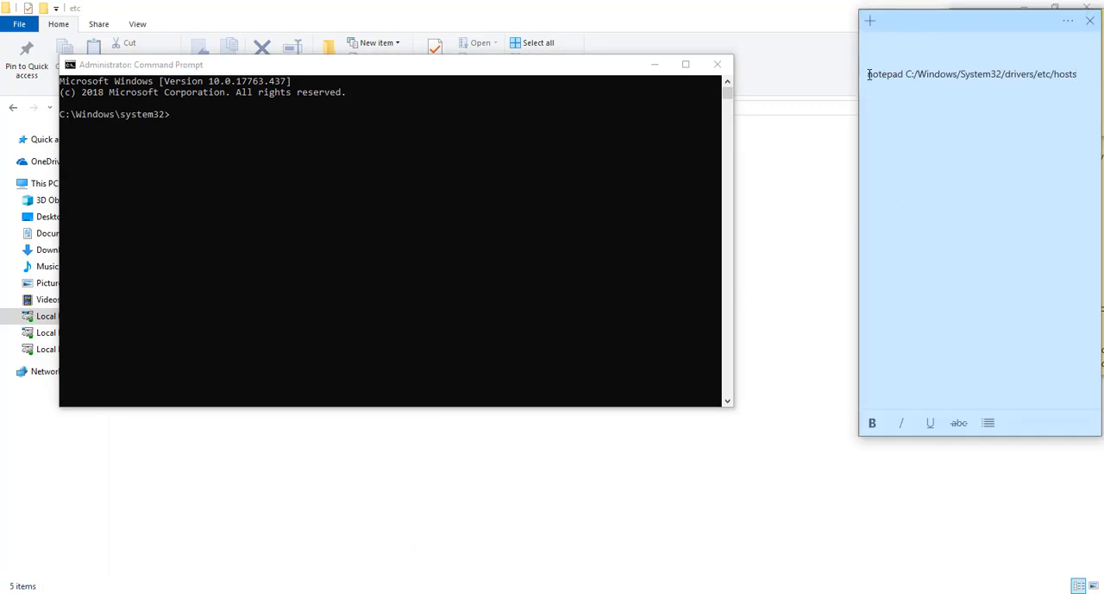
# - Run 'notepad C:/Windows/System32/drivers/etc/hosts' from the saved command
pyautogui.doubleClick(884, 73)
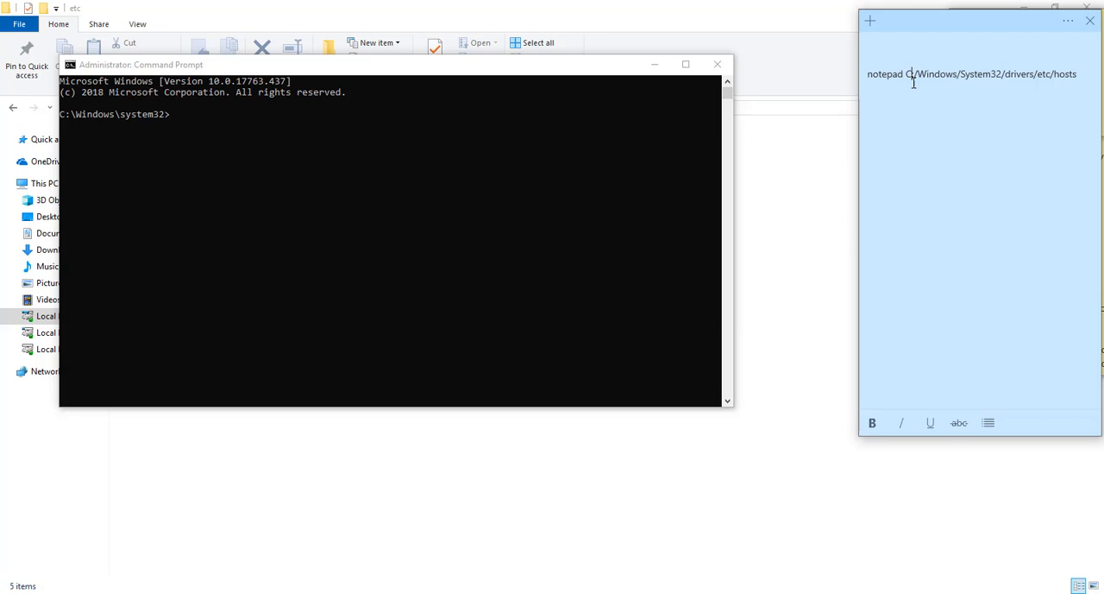
pyautogui.doubleClick(947, 74)
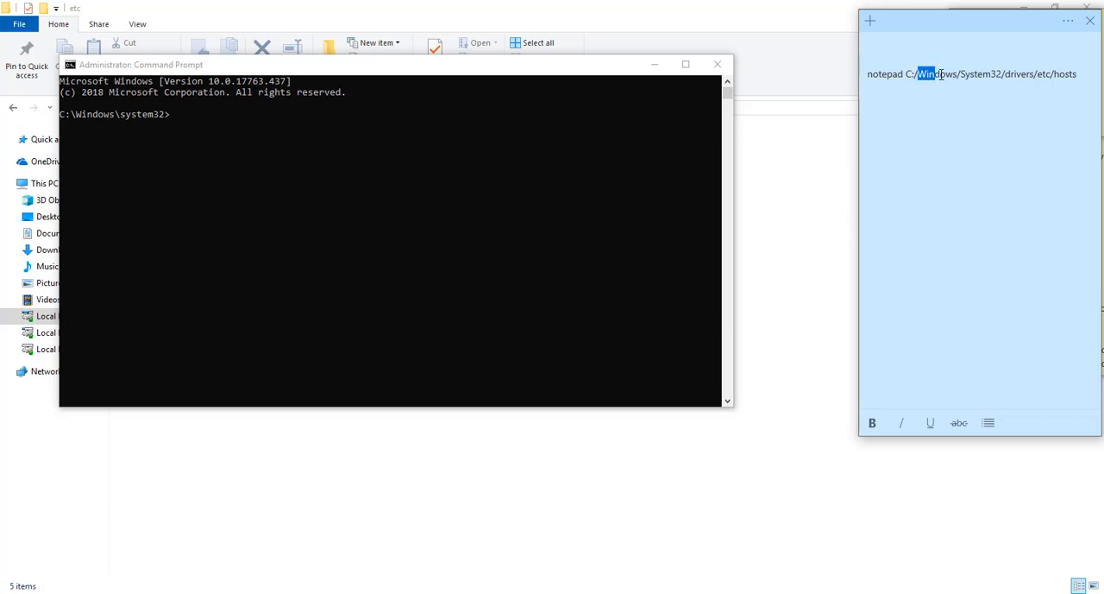
pyautogui.click(1081, 75)
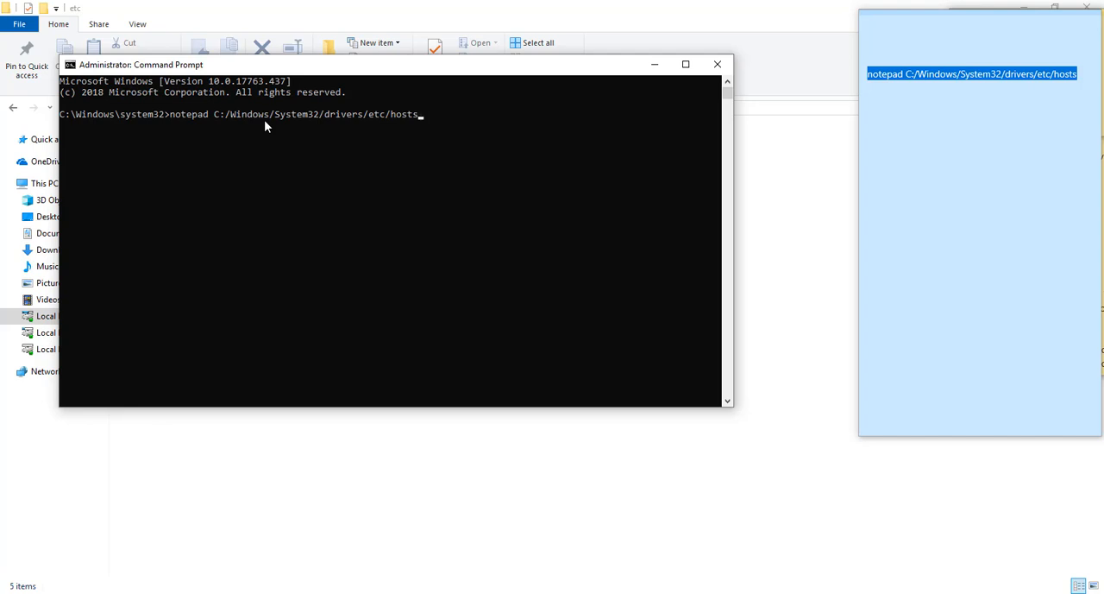
pyautogui.press('Enter')
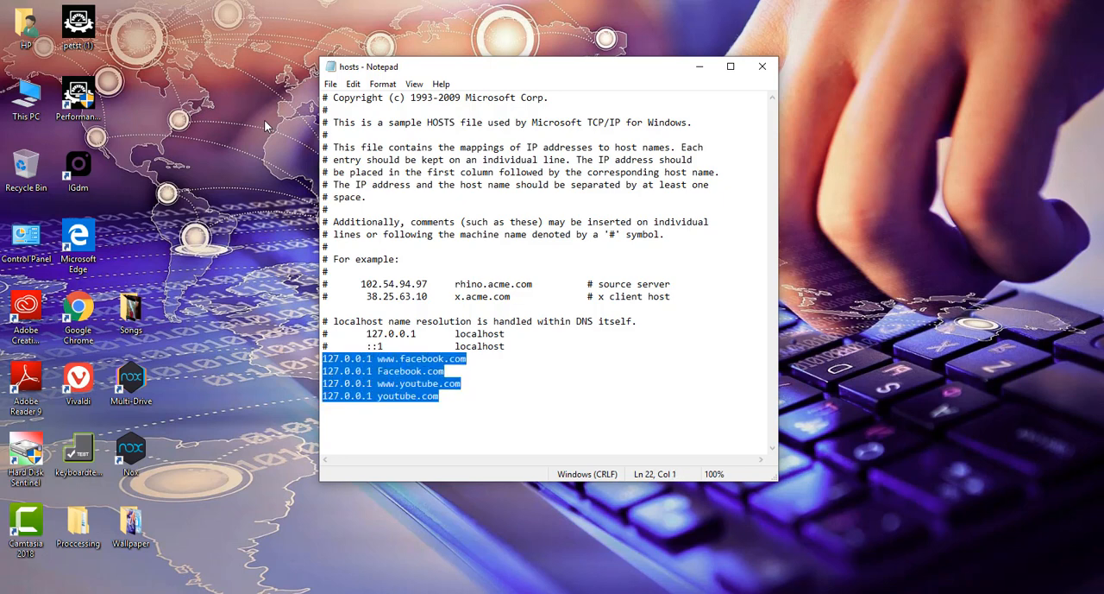
# - Delete the four 127.0.0.1 Facebook and YouTube lines and save hosts
pyautogui.press('Delete')
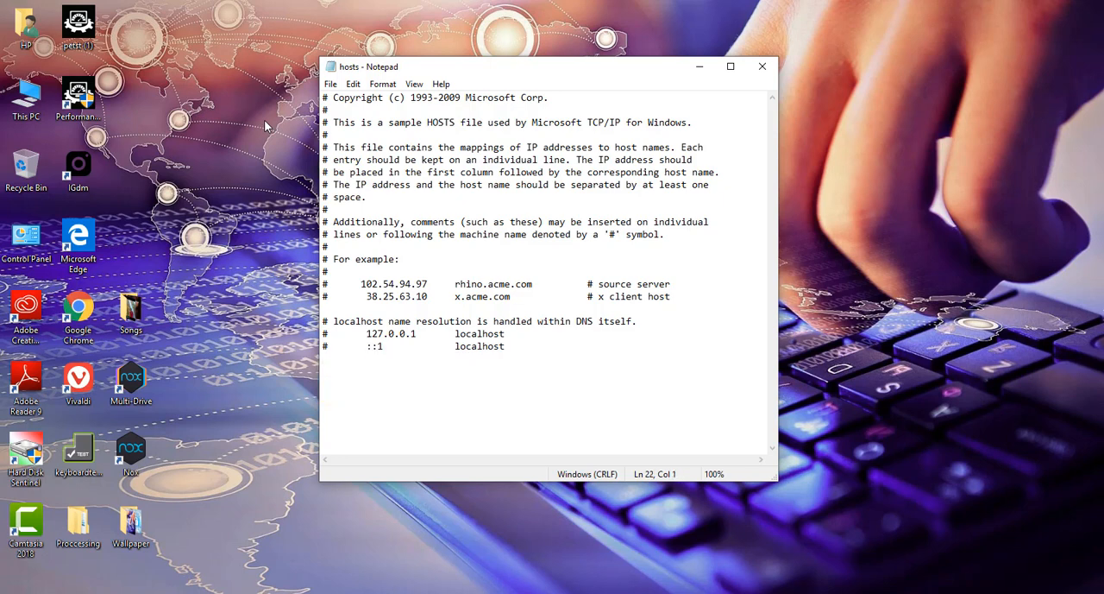
pyautogui.click(332, 84)
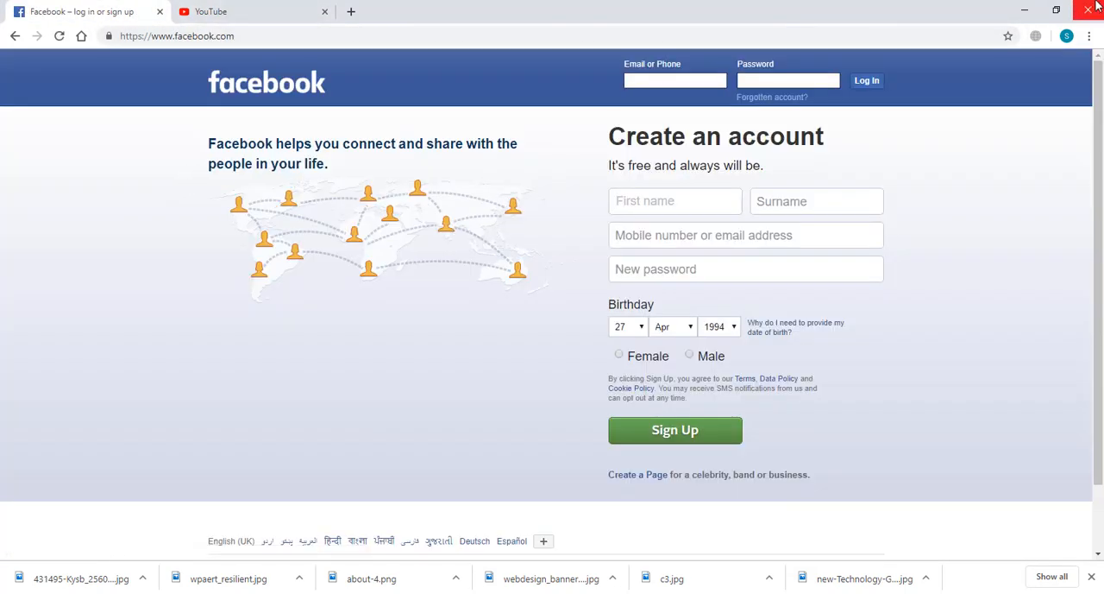
# - Close the Chrome window after Facebook's sign-up page loads
pyautogui.click(1089, 10)
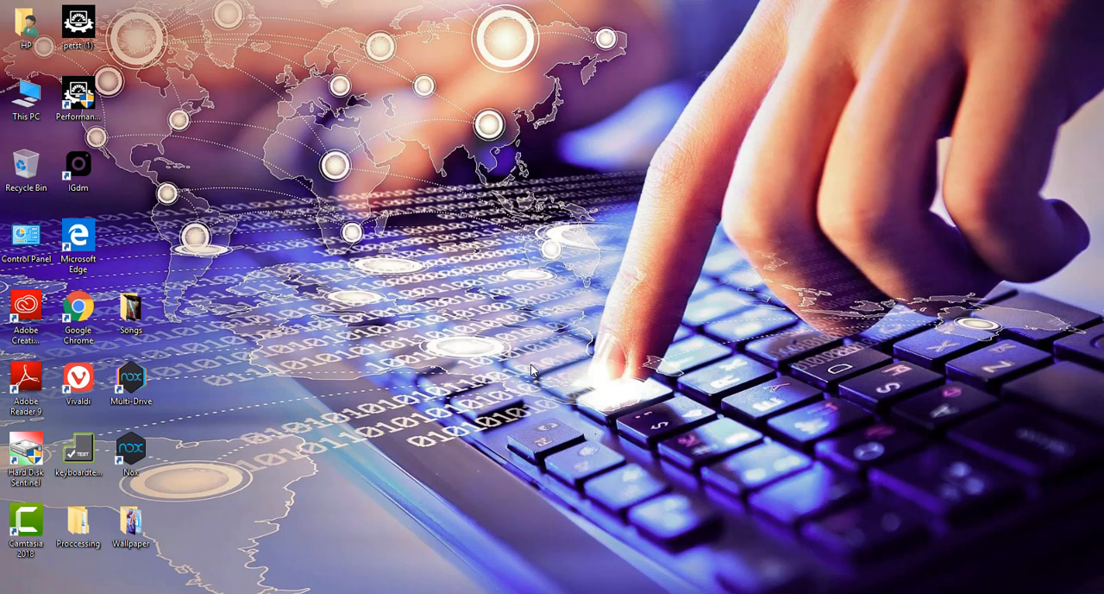
pyautogui.moveTo(686, 149)
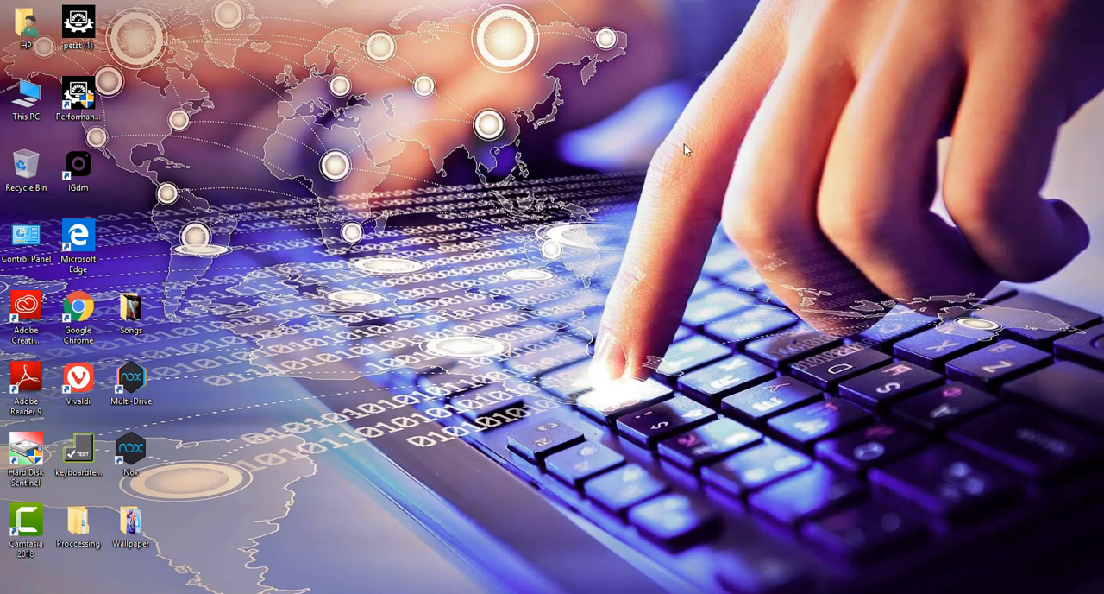